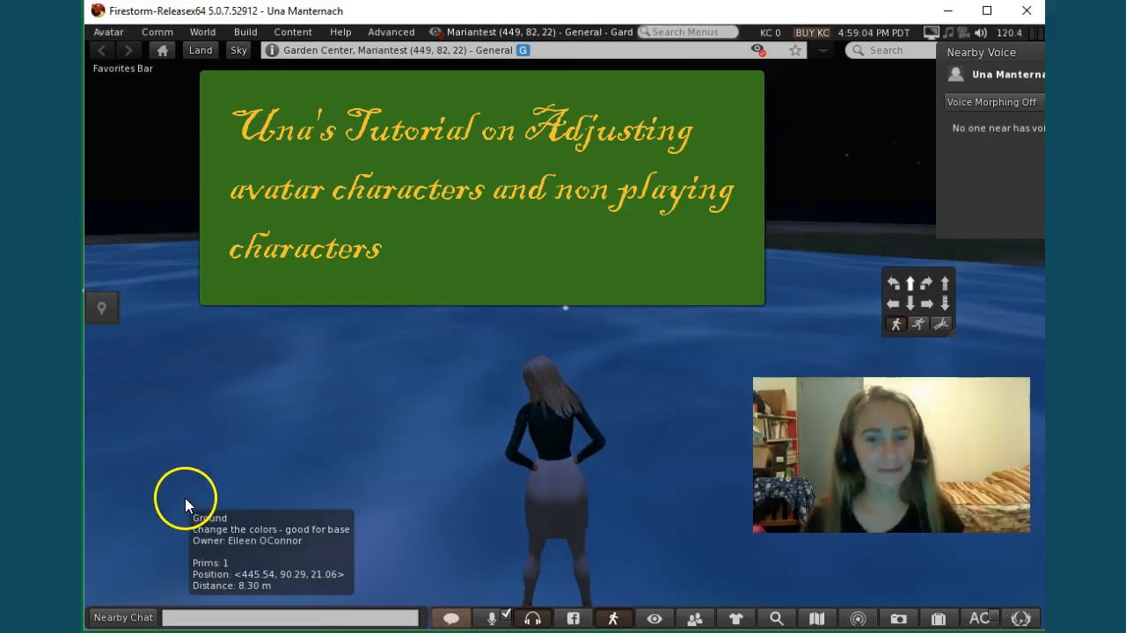
mouse_move(378, 418)
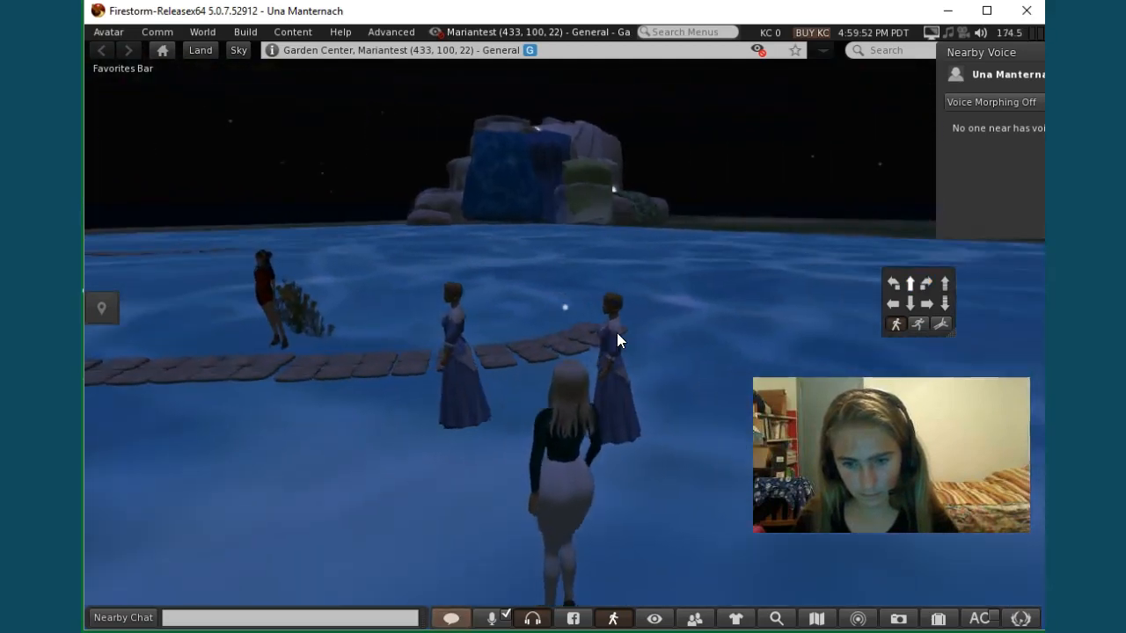
Put the blue-dress figurine into edit mode from its right-click menu
right_click(607, 312)
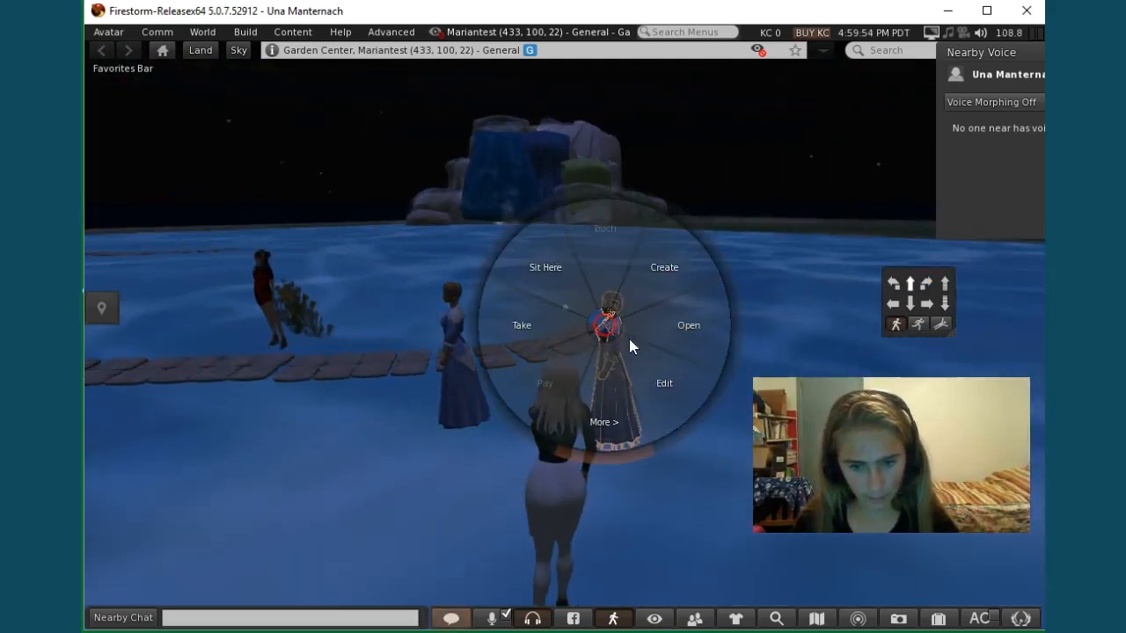
left_click(663, 383)
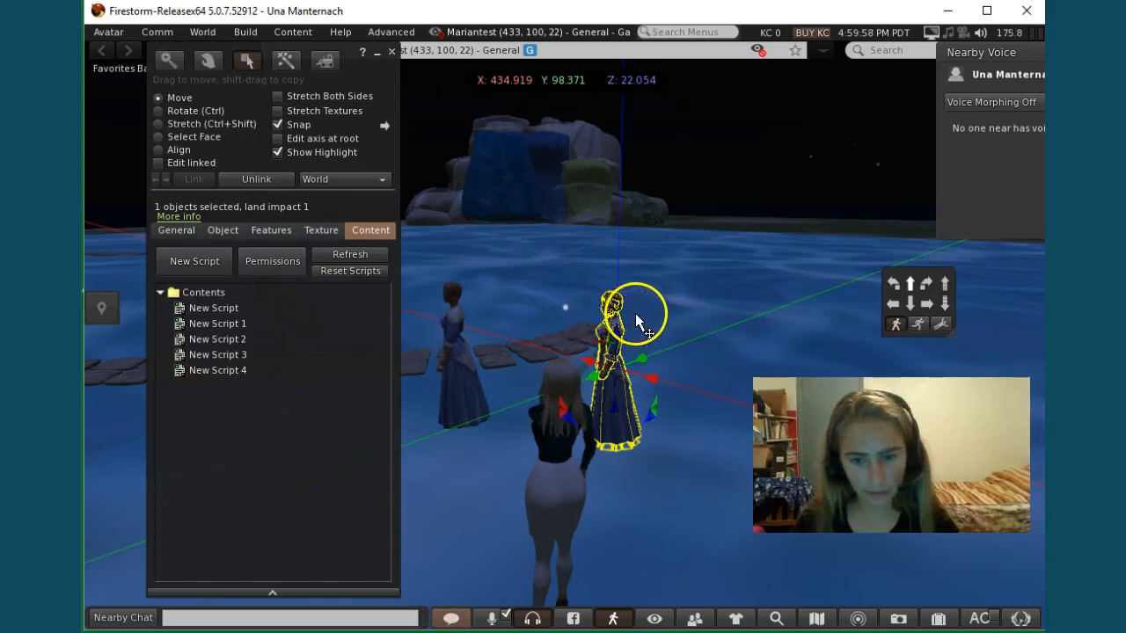
right_click(616, 316)
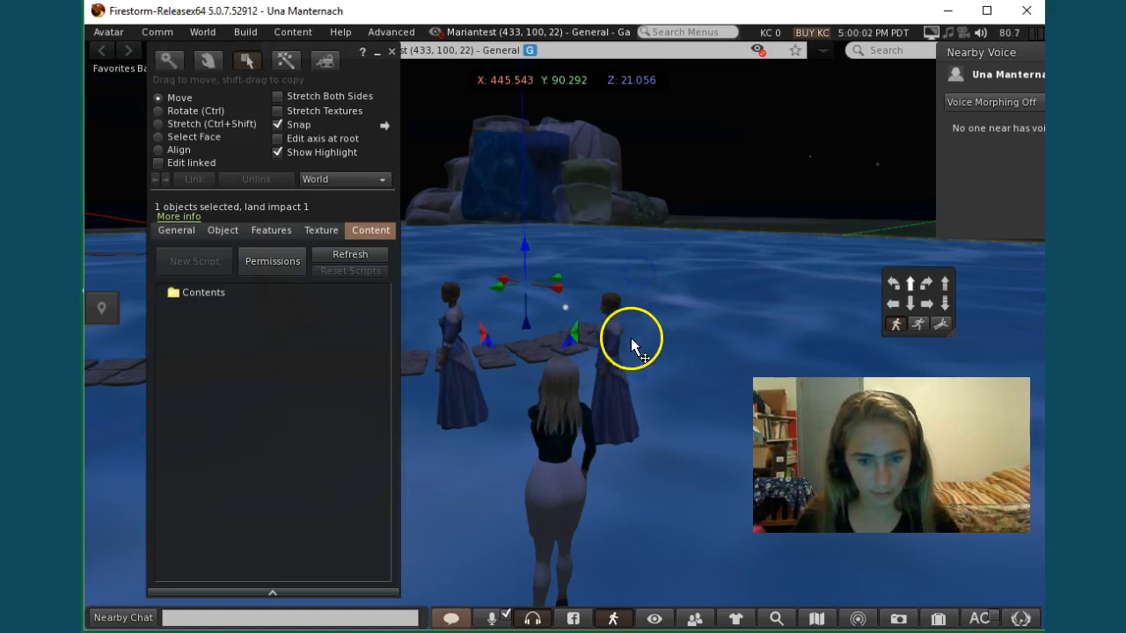
right_click(610, 332)
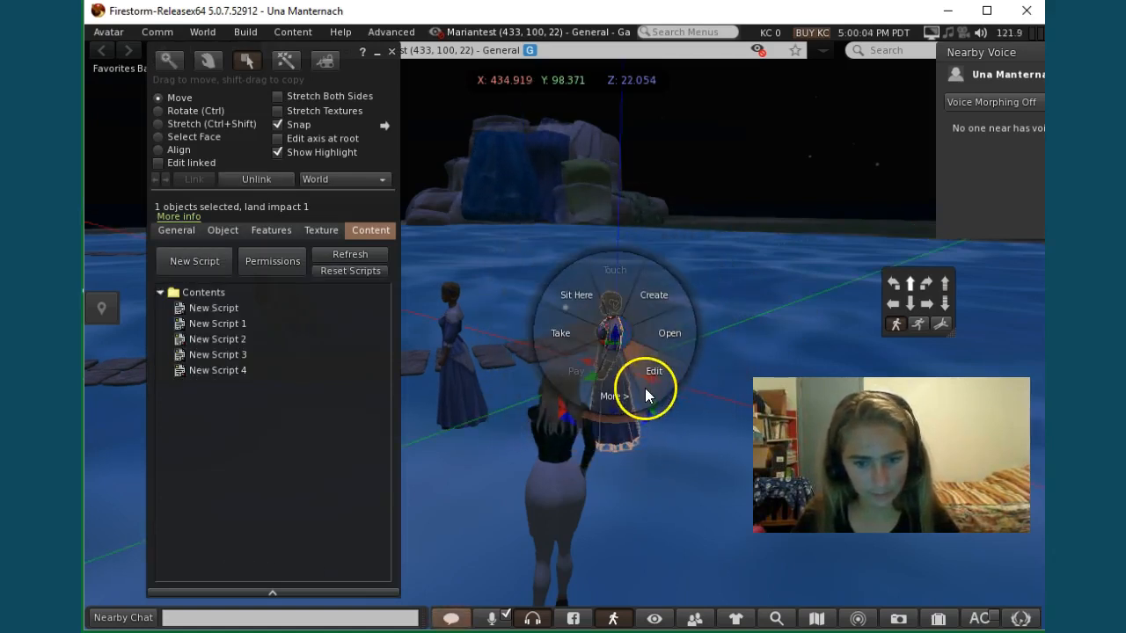
left_click(653, 370)
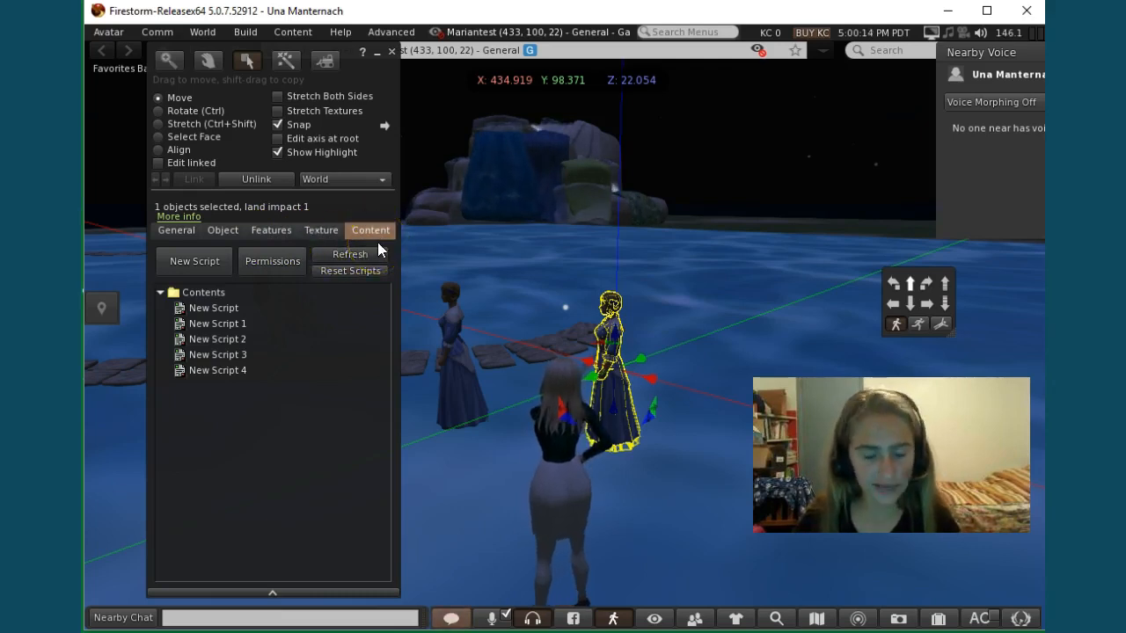
Show the figurine's contents and select New Script 4 among its five scripts
left_click(213, 307)
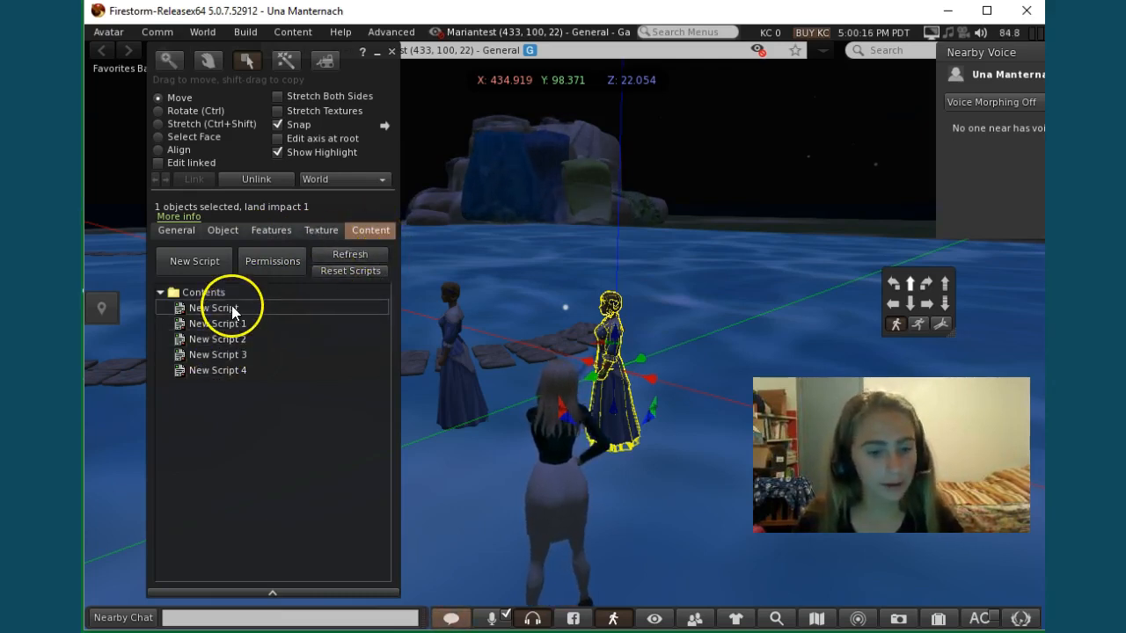
left_click(217, 369)
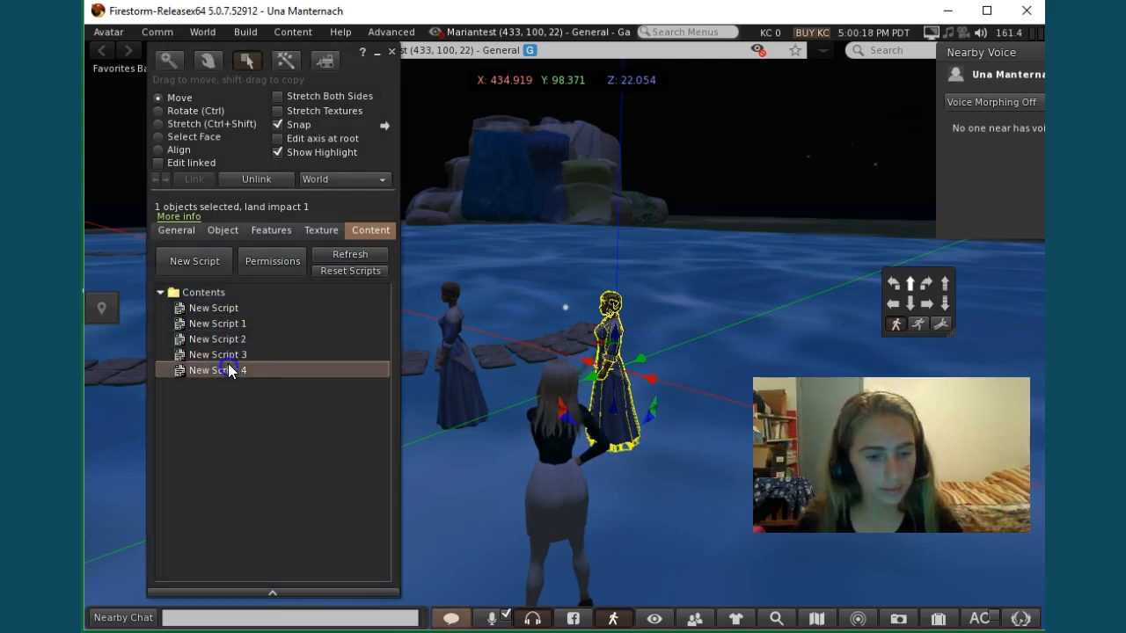
Edit New Script 4 so the llSay line says "hi welcome" on start, and save it
double_click(217, 369)
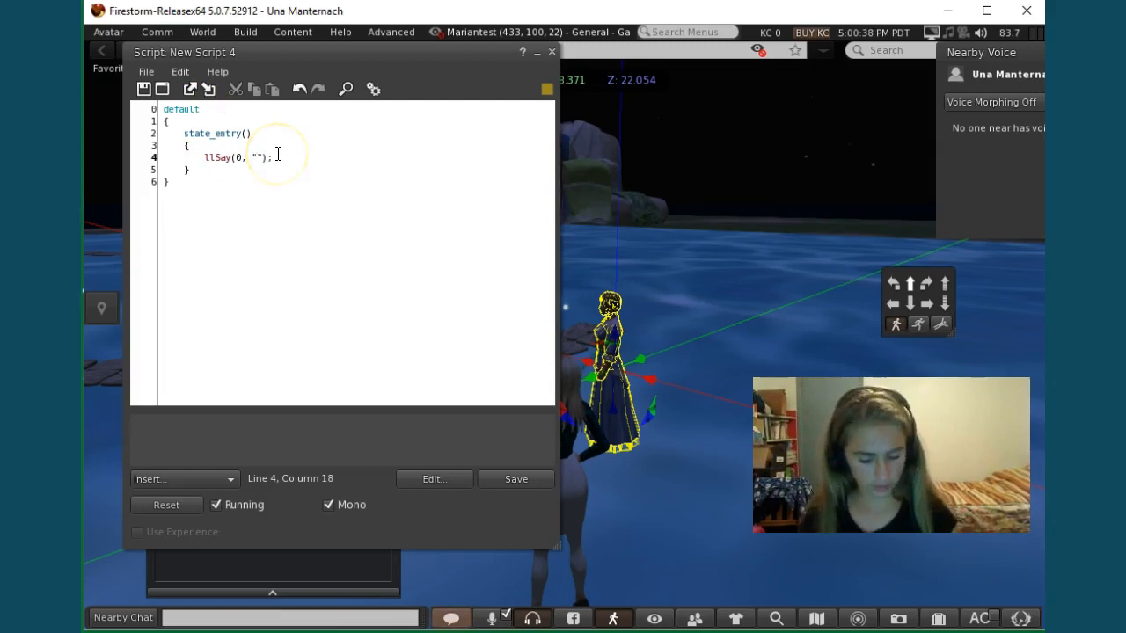
type("H")
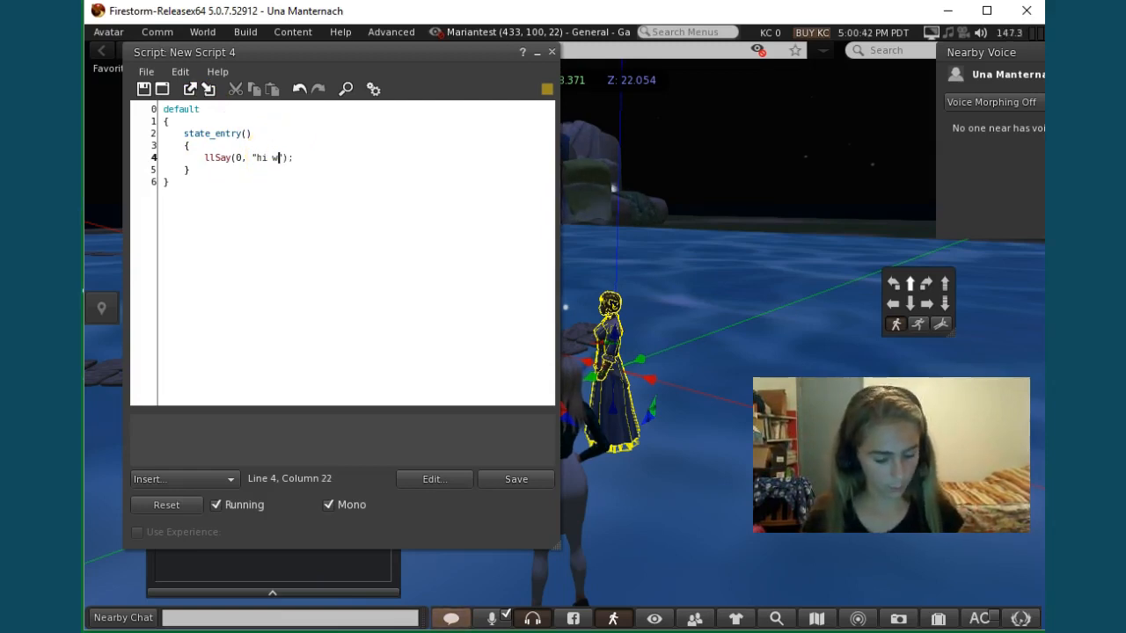
type("elcome")
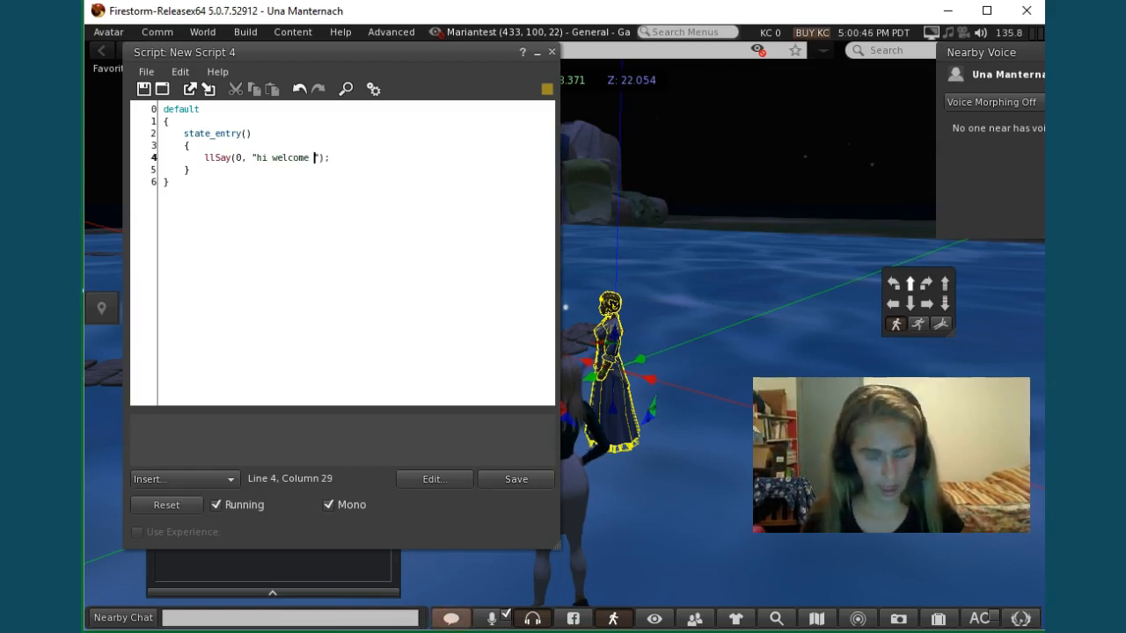
key("backspace")
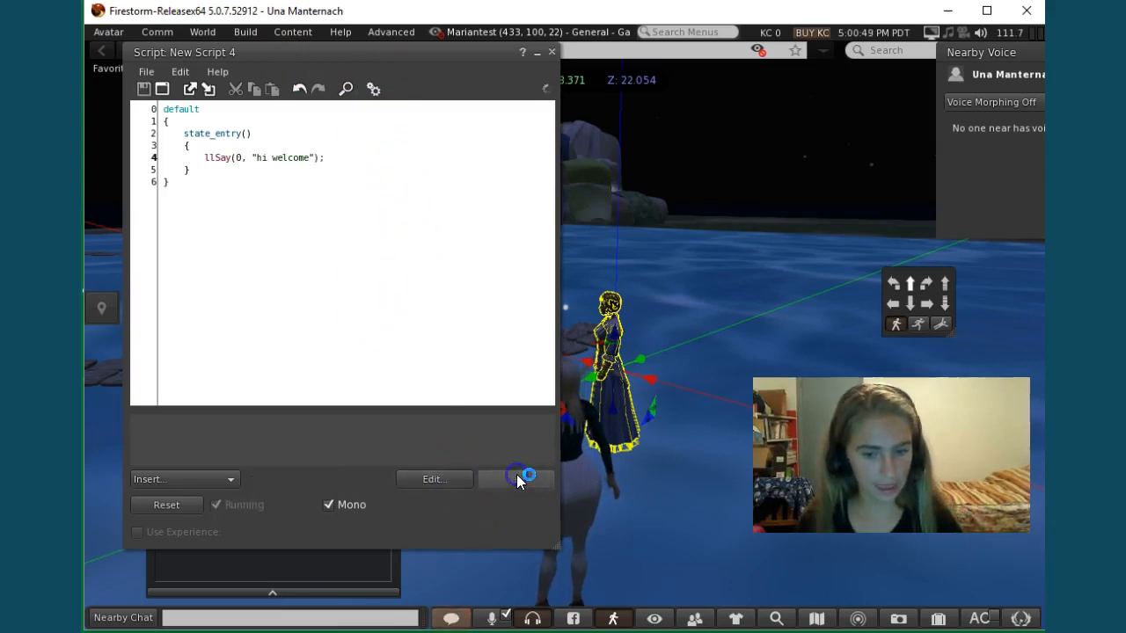
left_click(517, 479)
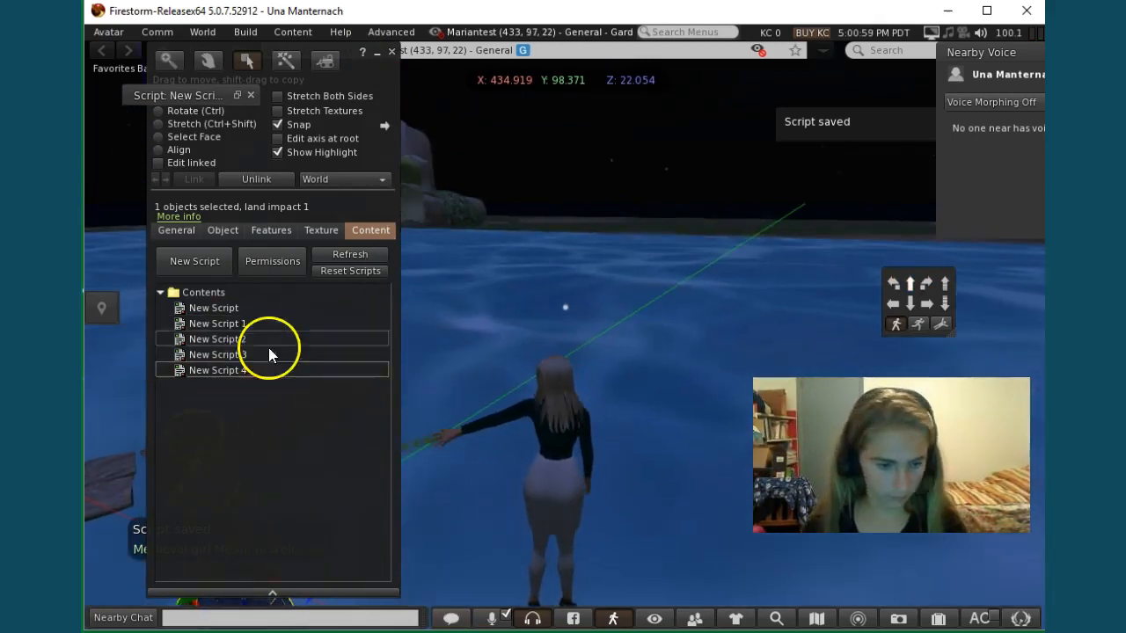
Confirm the figurine says "hi welcome" in chat and minimize the Build Tools floater
left_click(218, 370)
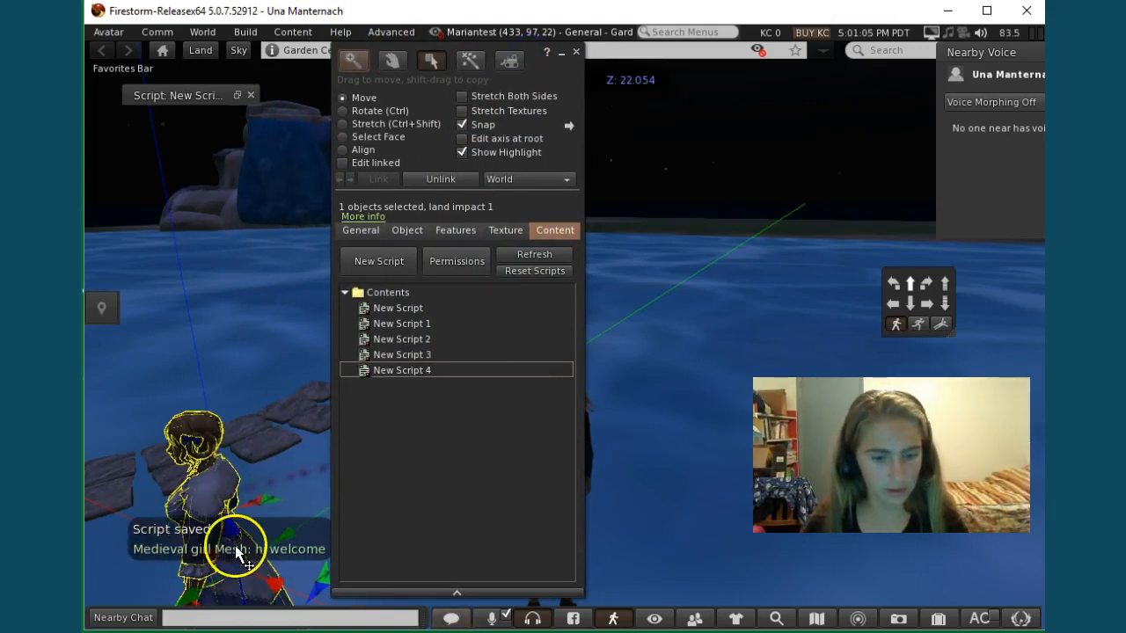
mouse_move(352, 472)
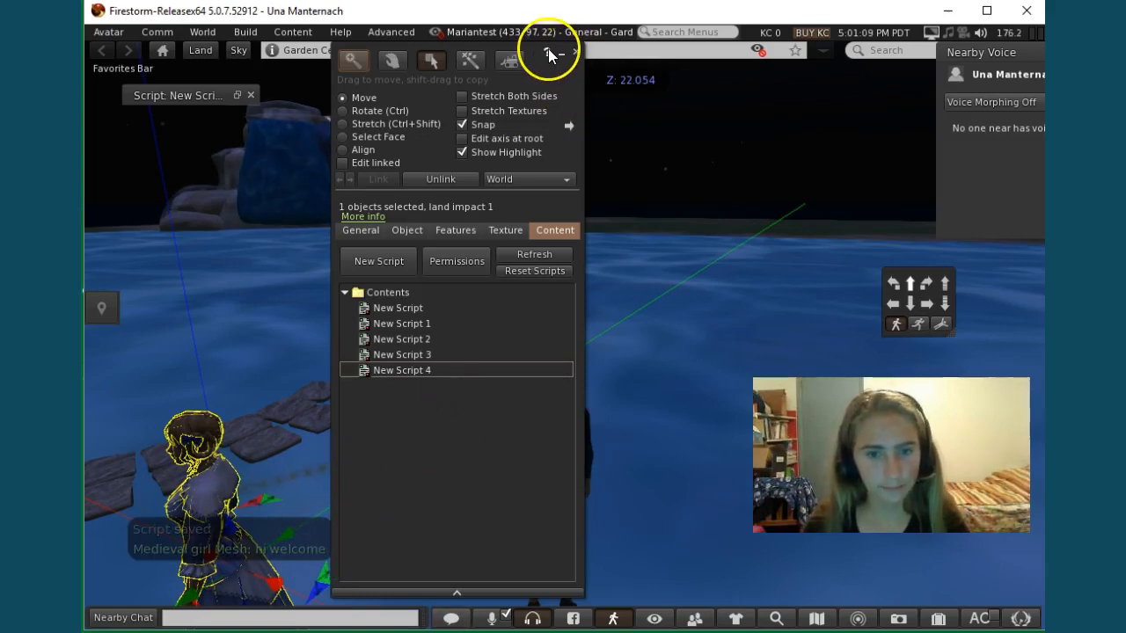
left_click(552, 50)
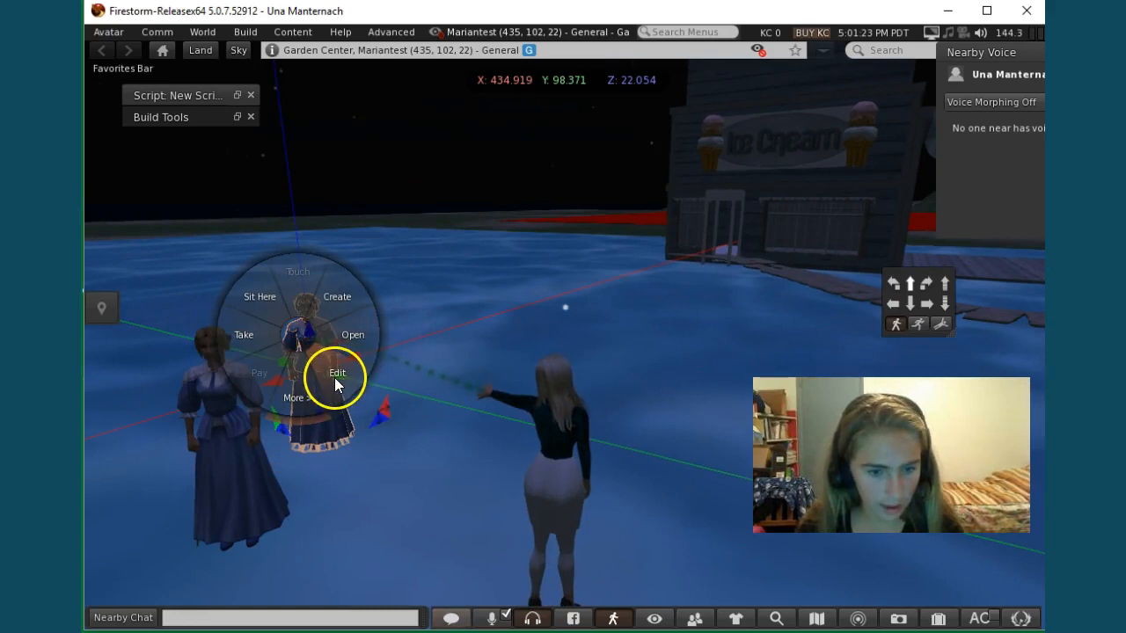
Edit the figurine's object properties and turn off its phantom flag
left_click(337, 373)
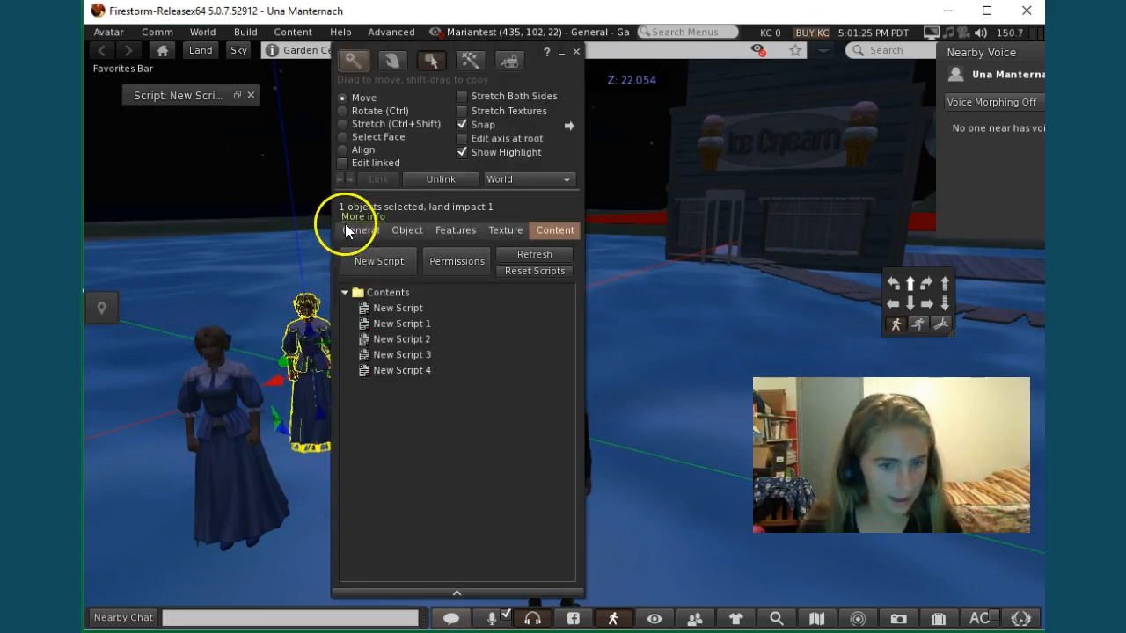
left_click(405, 230)
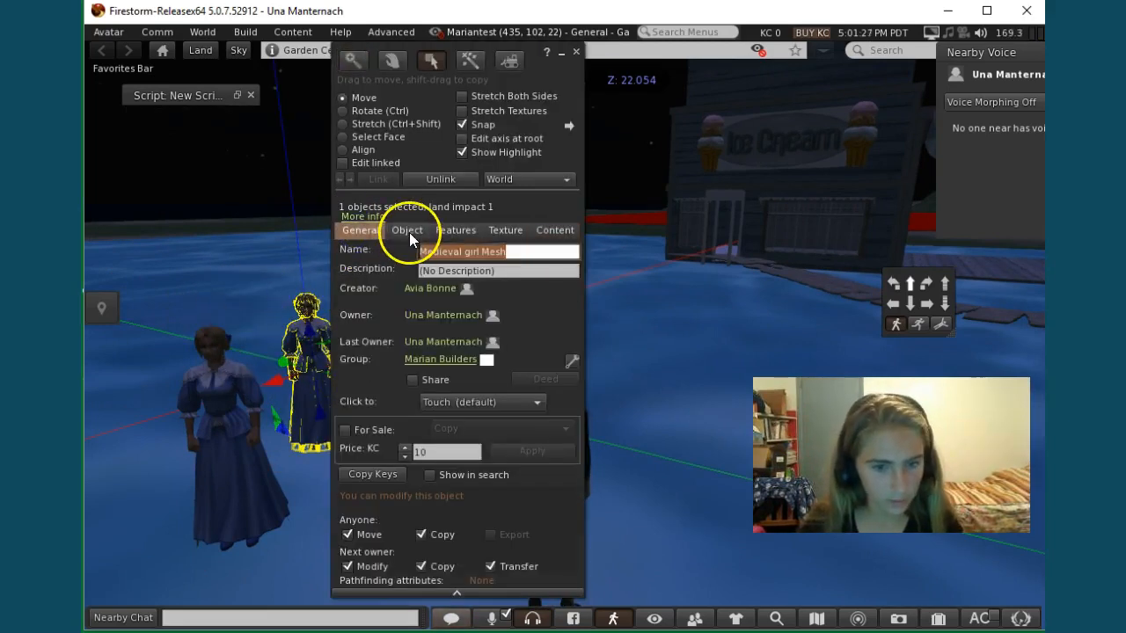
left_click(407, 229)
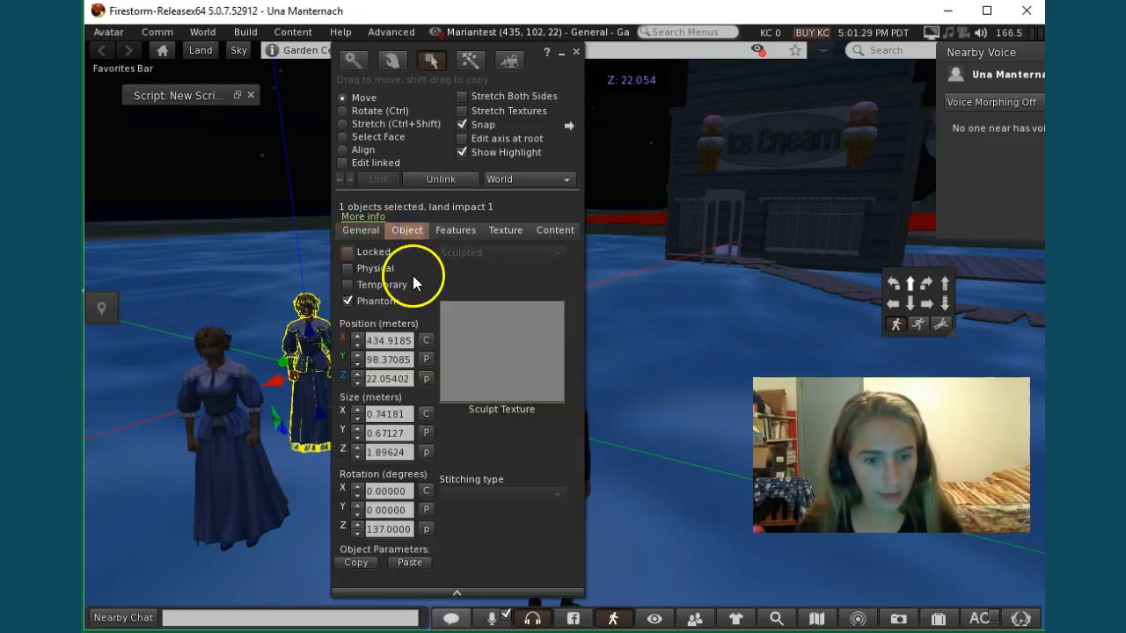
left_click(347, 301)
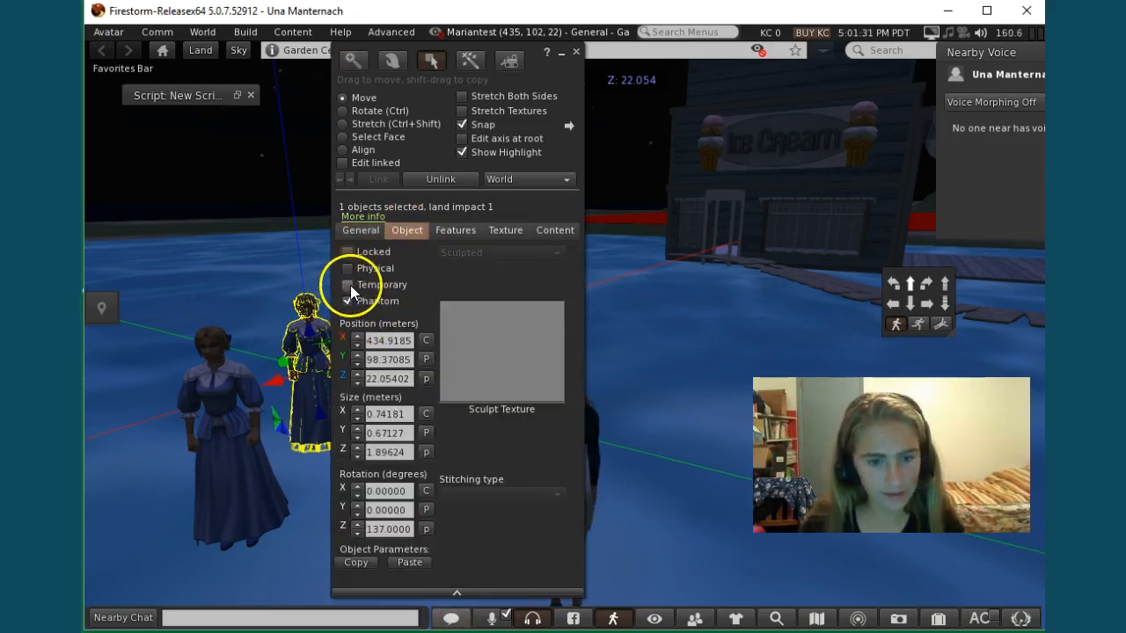
left_click(348, 301)
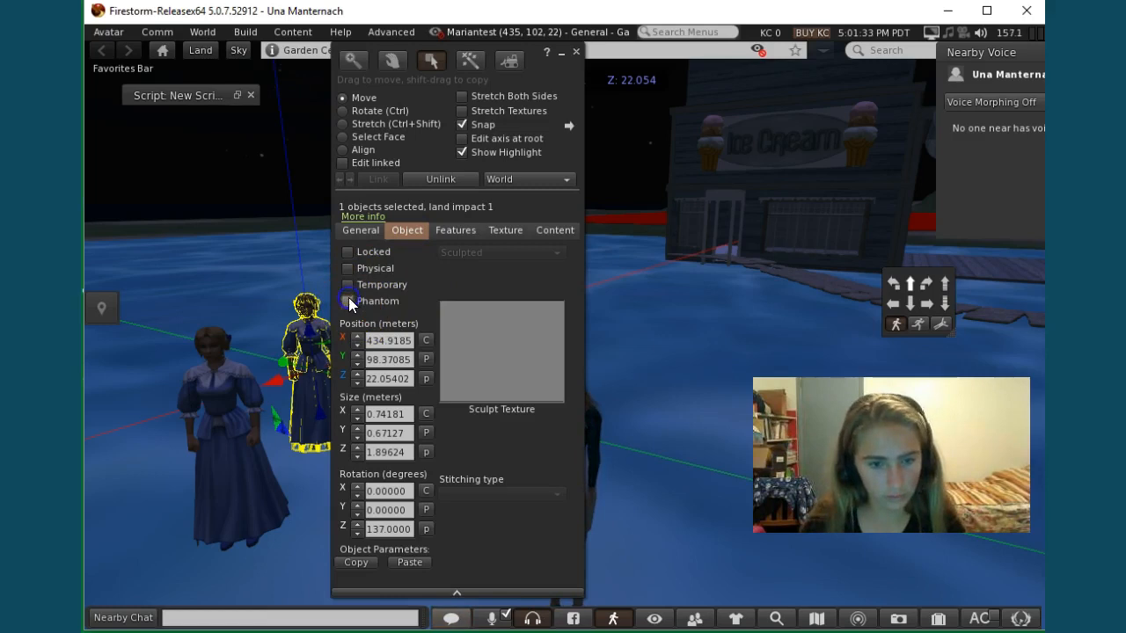
mouse_move(348, 291)
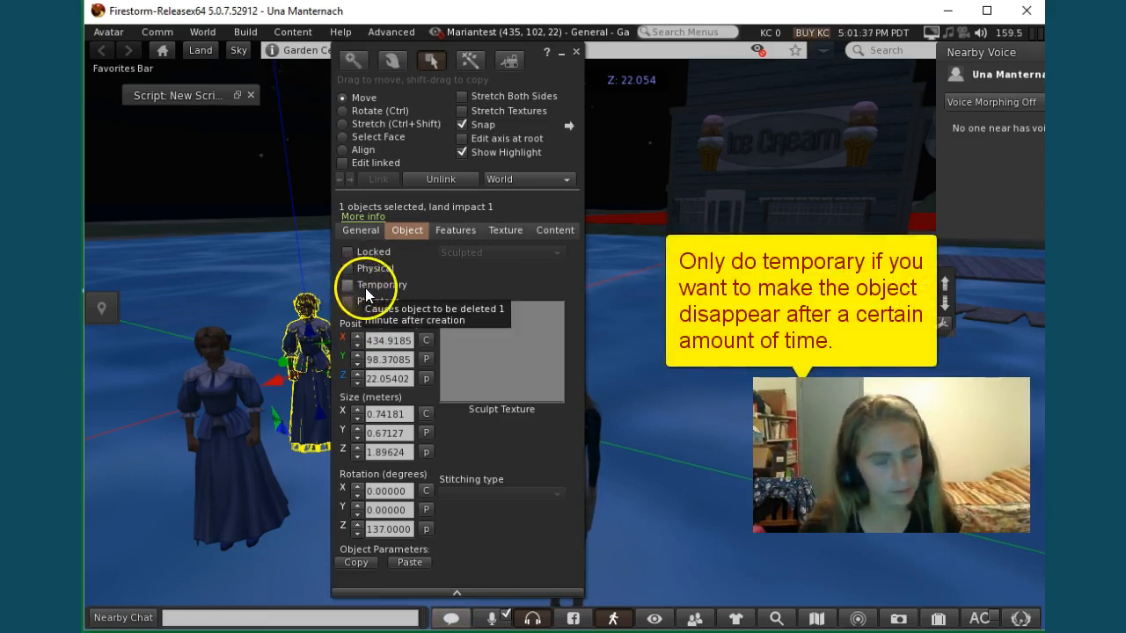
Mark the figurine as temporary and physical so it deletes itself after a minute
left_click(348, 284)
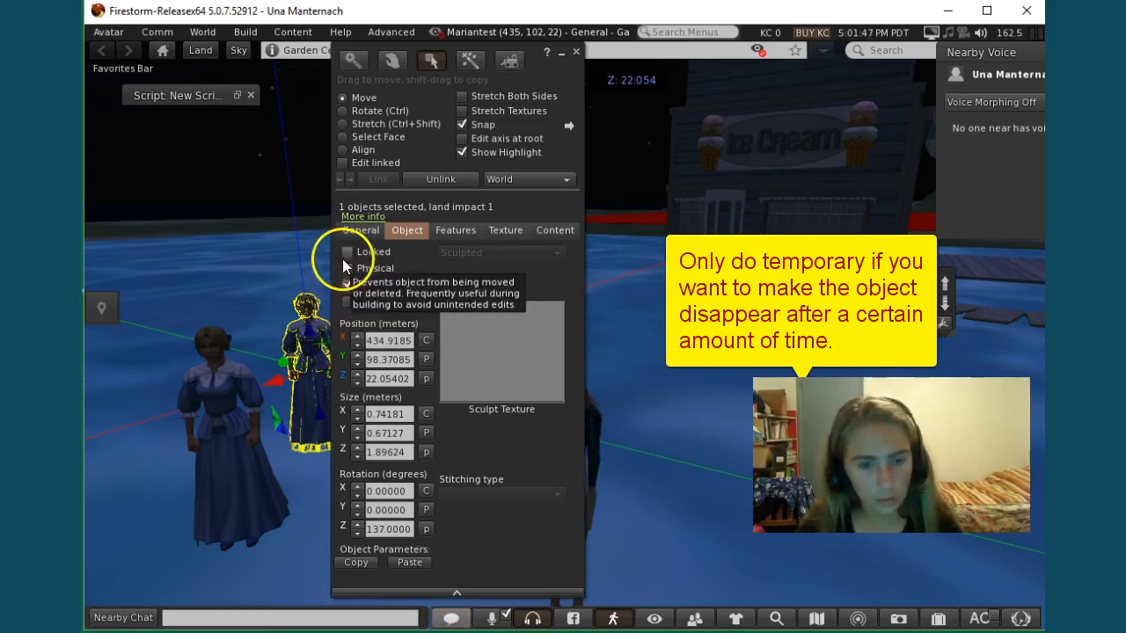
left_click(348, 269)
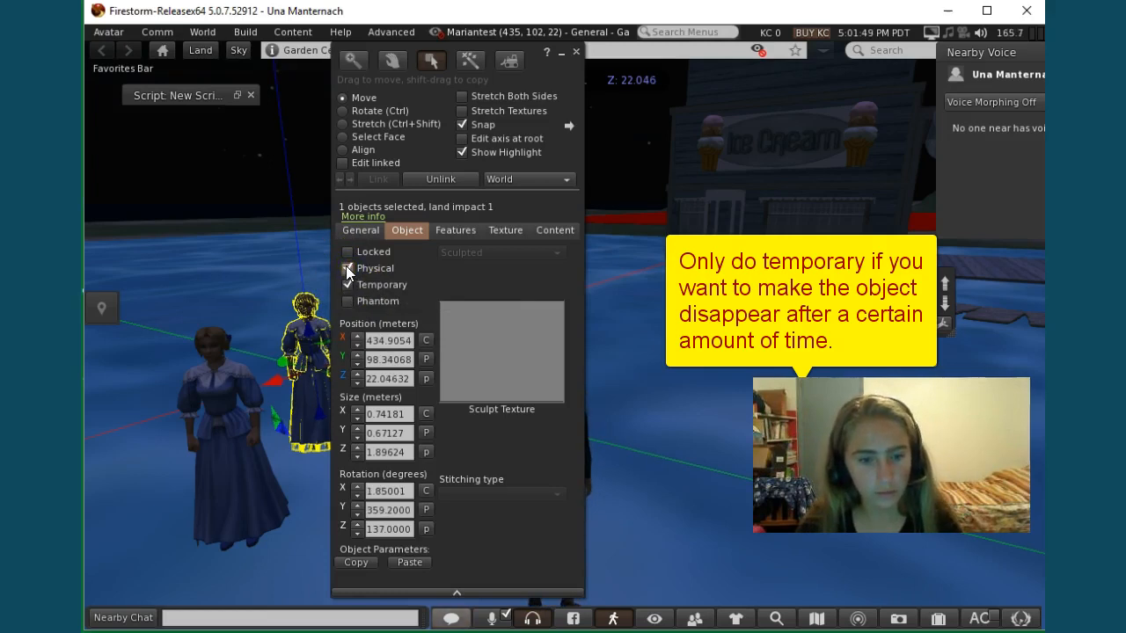
left_click(349, 284)
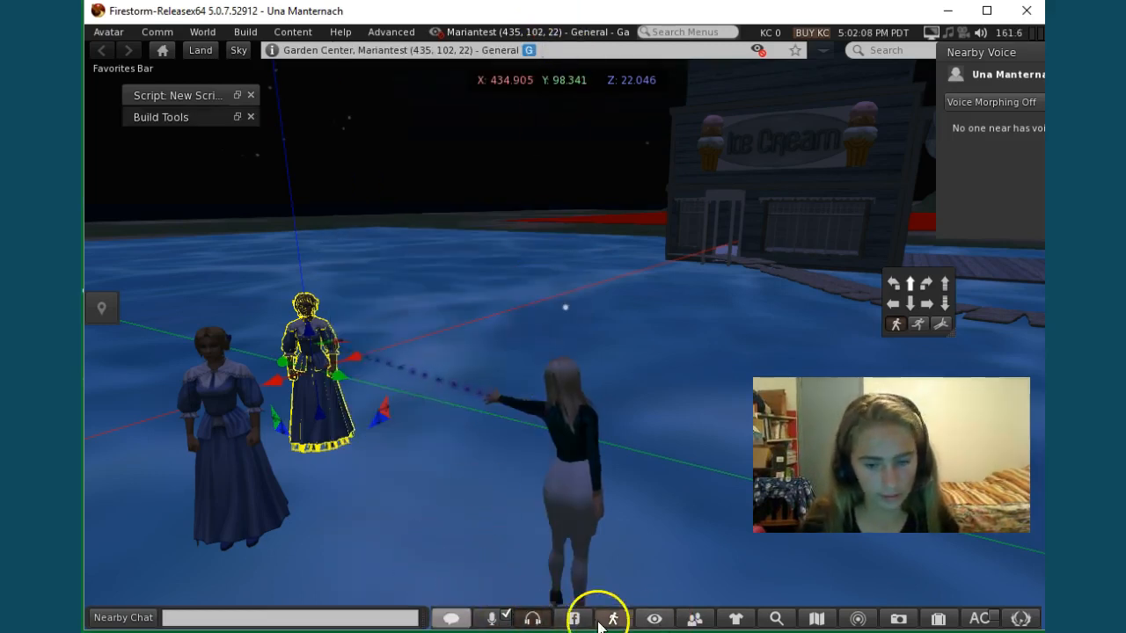
Review the figurine's Object properties once more, then close the Build floater
right_click(312, 343)
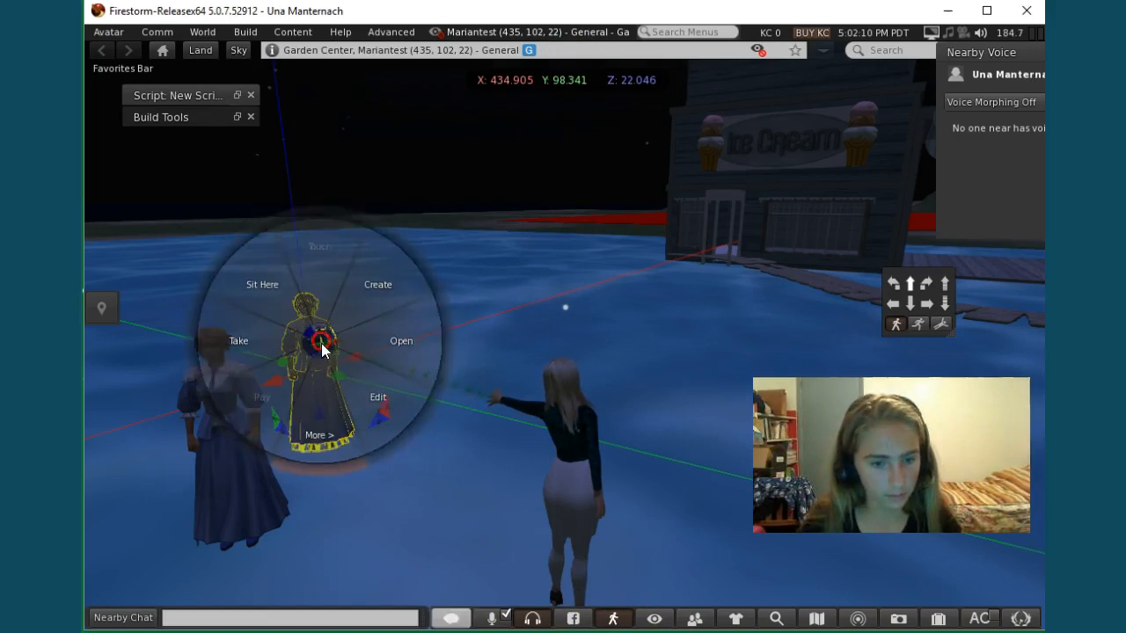
left_click(377, 397)
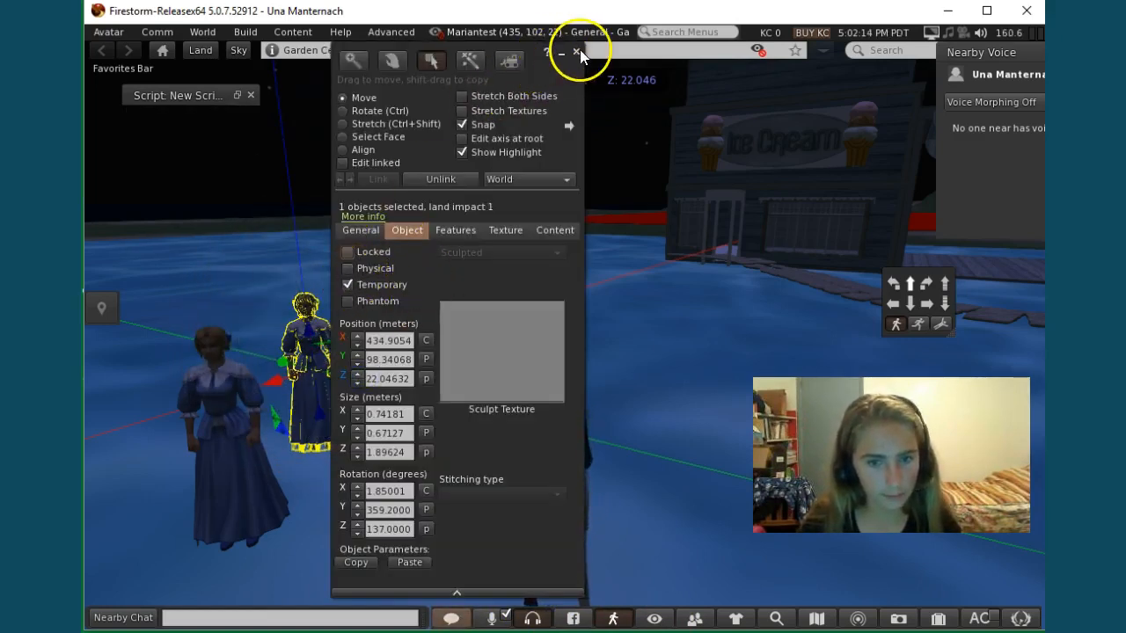
left_click(576, 53)
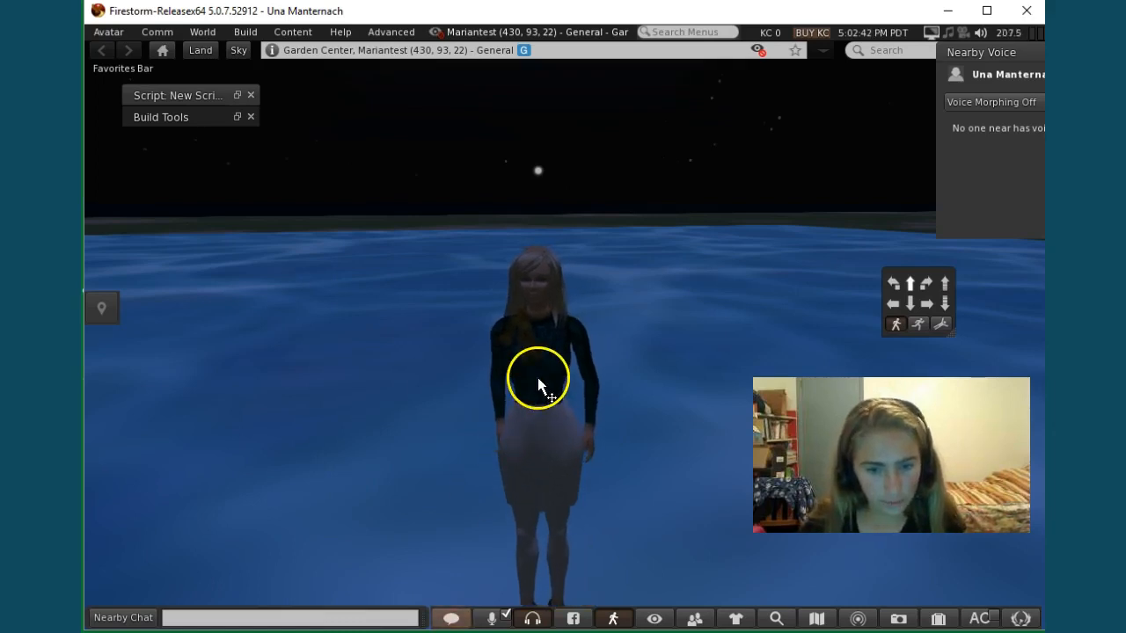
Start editing your own avatar's shape via Appearance > Edit Shape
right_click(536, 383)
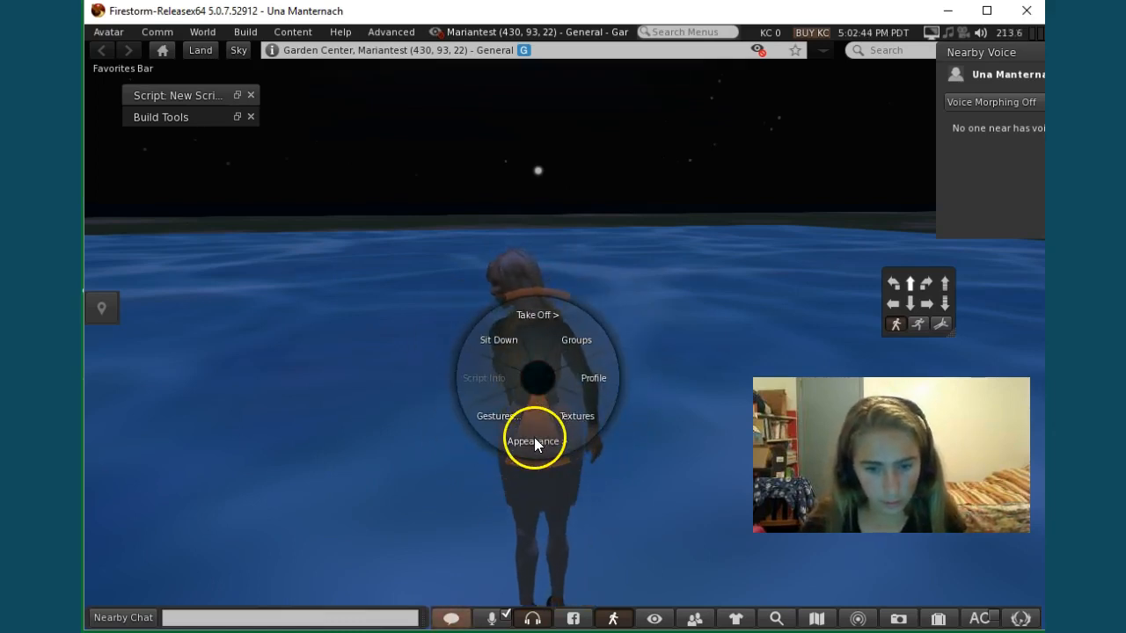
left_click(533, 440)
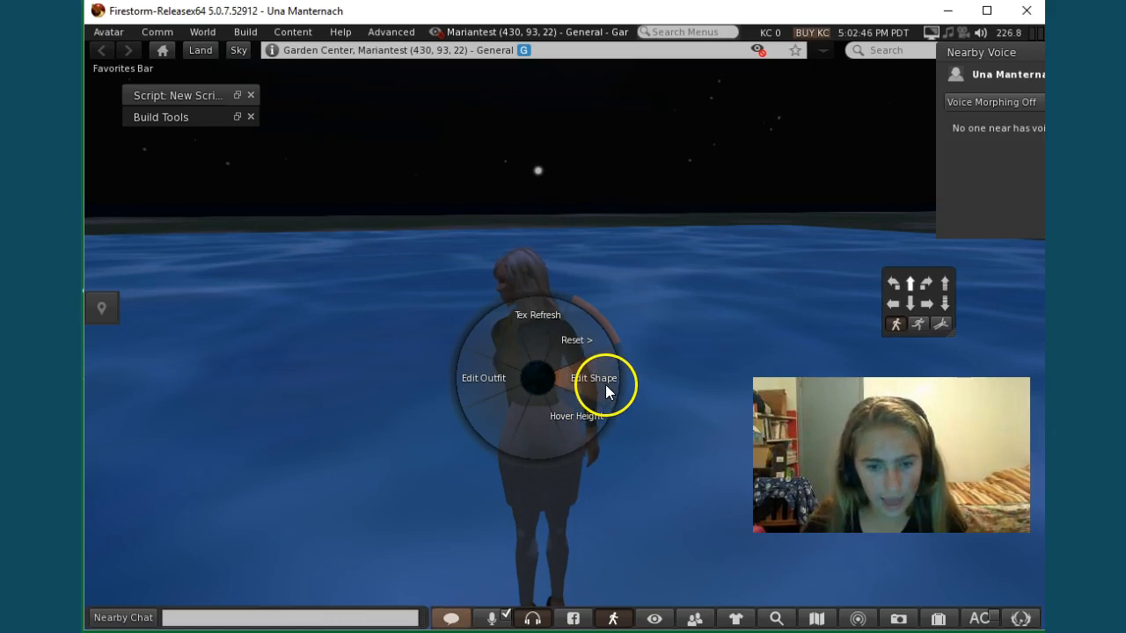
left_click(594, 378)
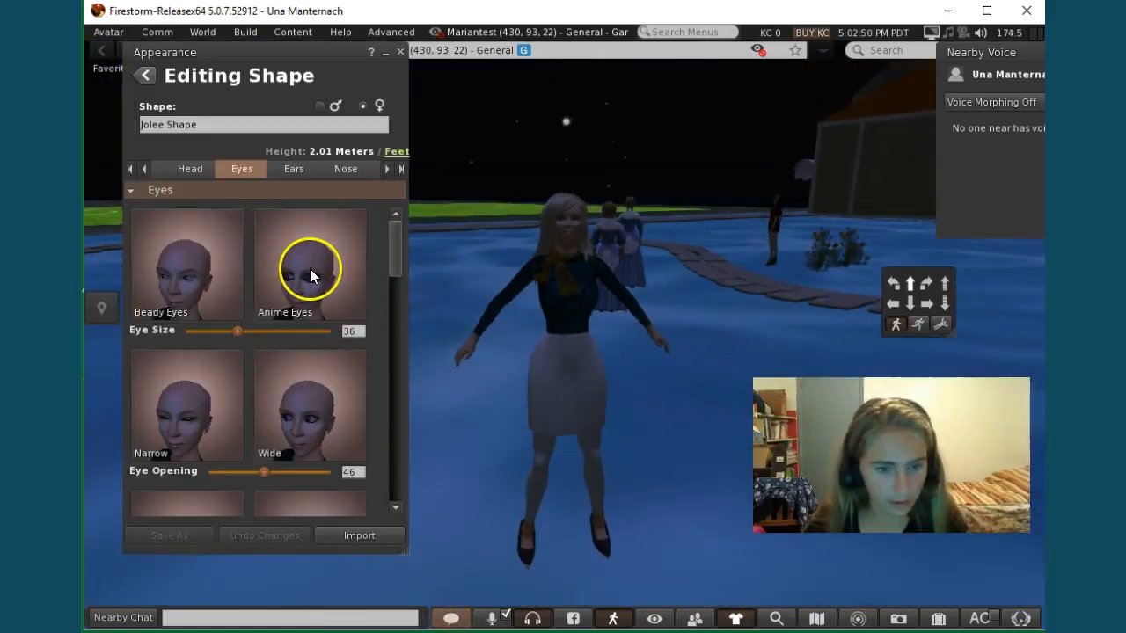
Browse the ear, mouth and eye shape settings of the Jolee Shape
left_click(293, 168)
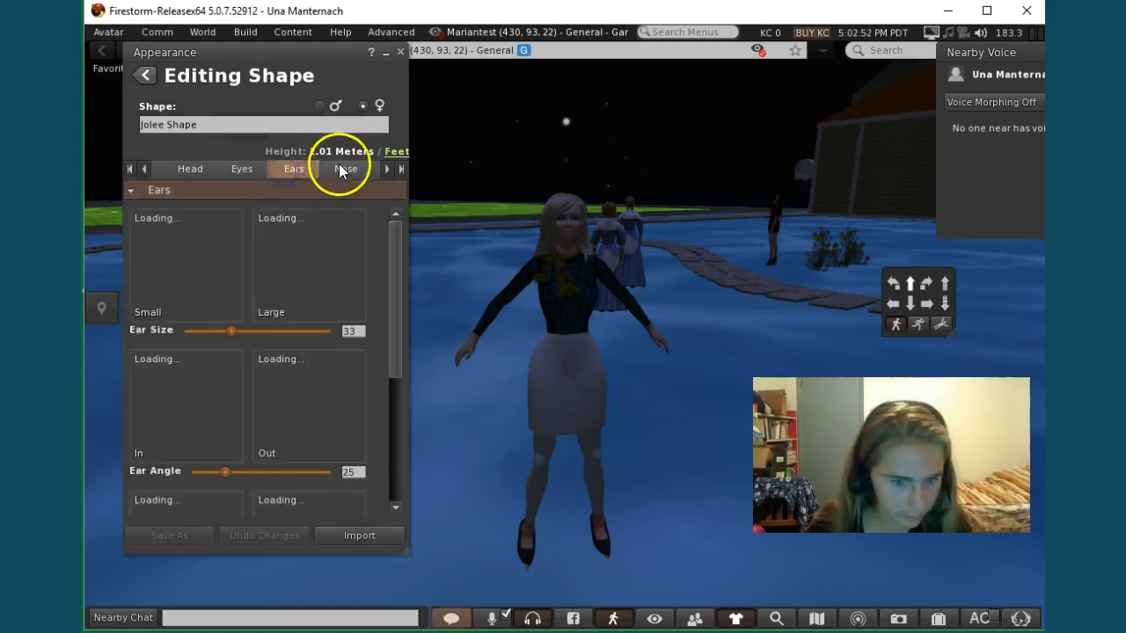
left_click(350, 168)
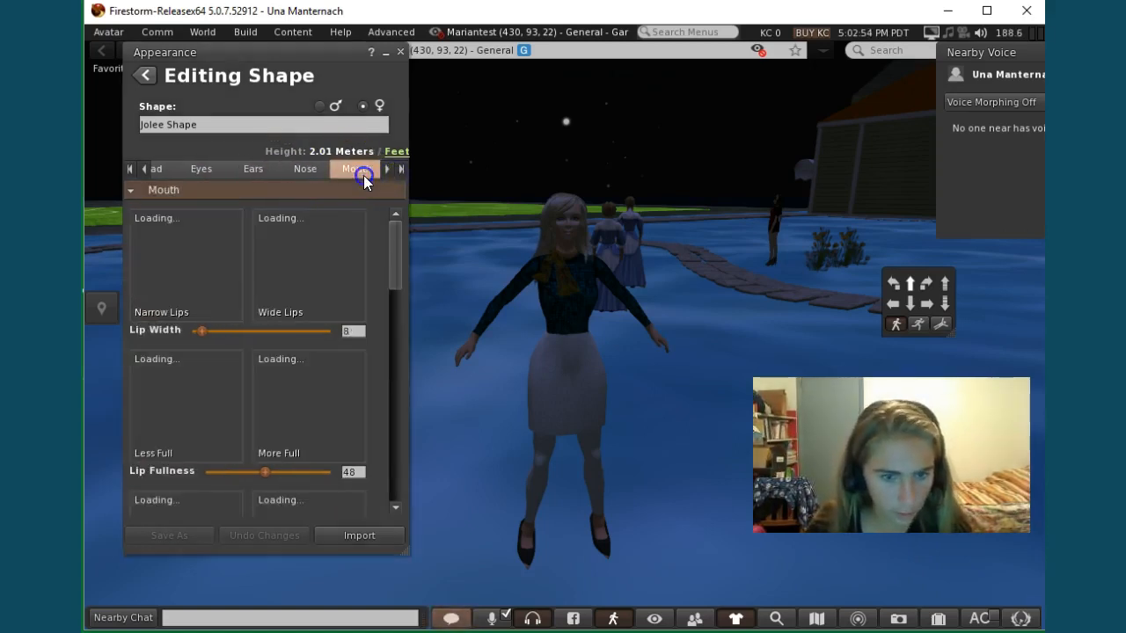
left_click(350, 169)
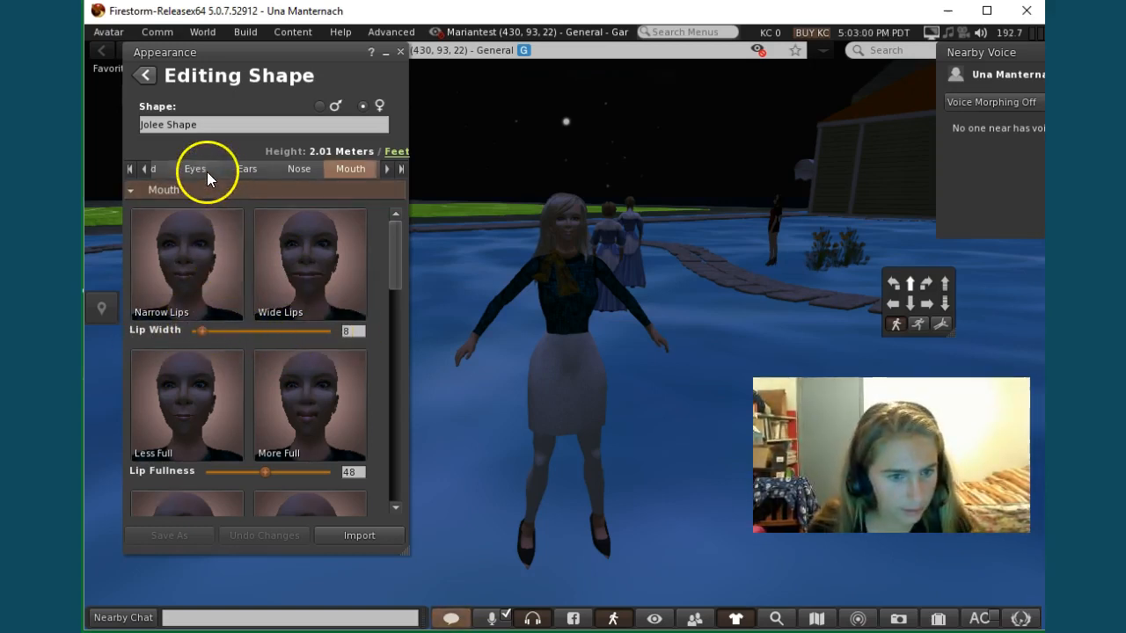
left_click(194, 168)
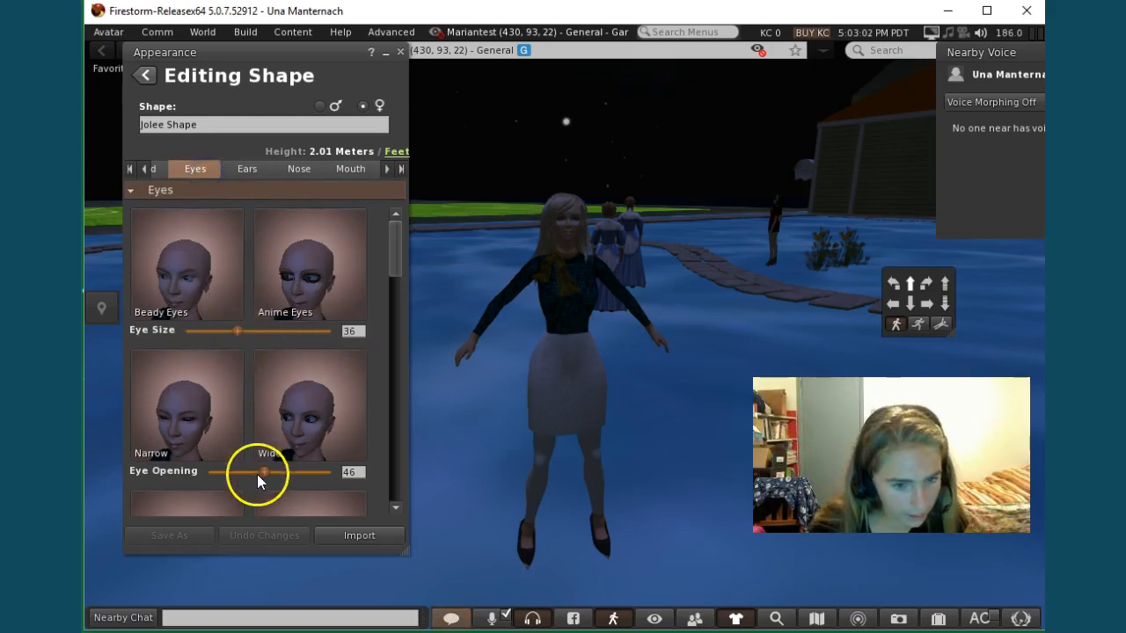
mouse_move(260, 268)
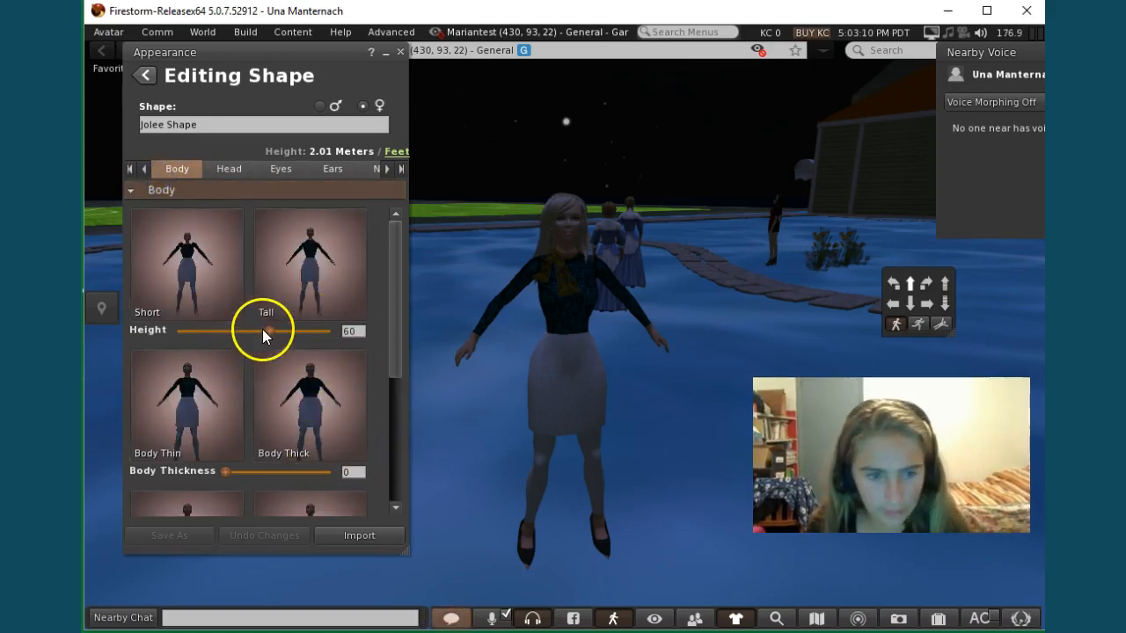
scroll("down", 3)
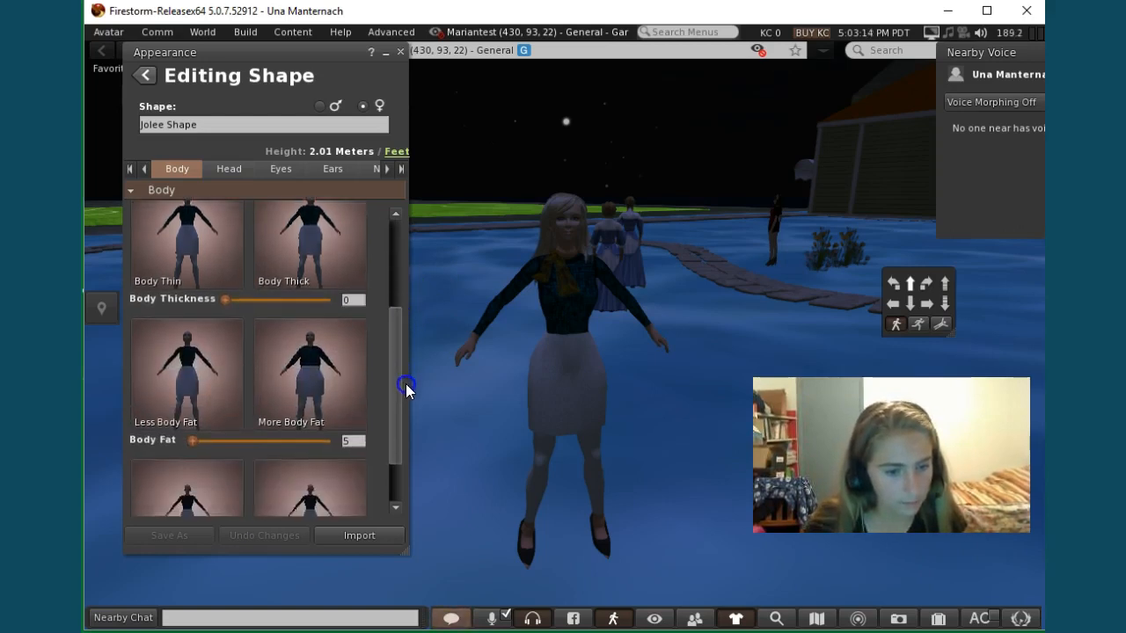
scroll("down", 3)
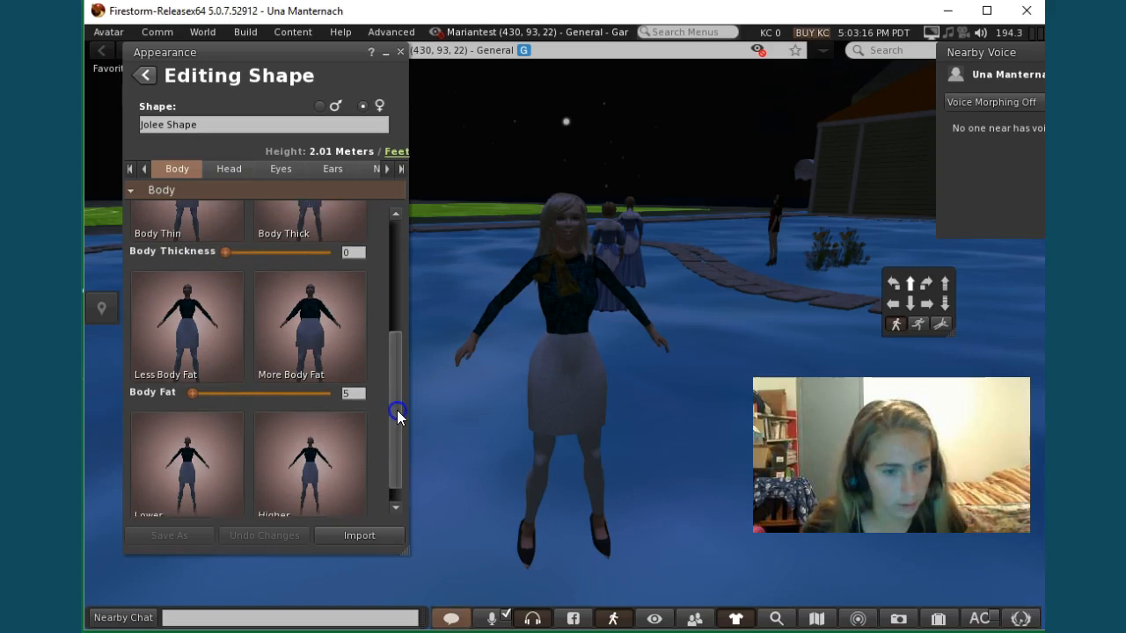
scroll("down", 3)
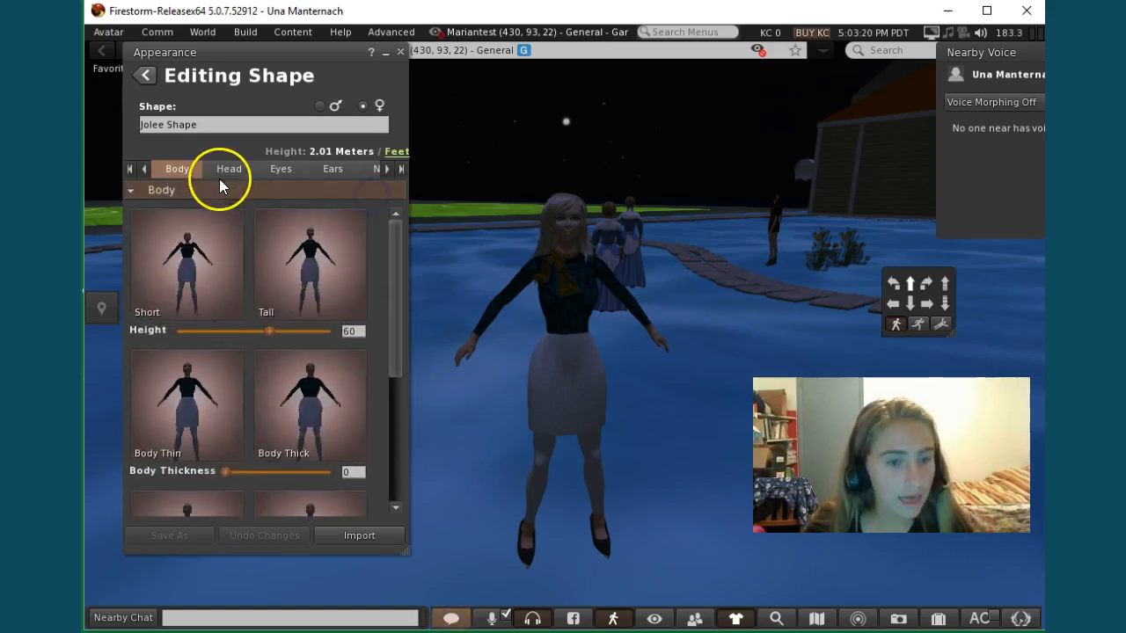
On the Head settings, drag Head Size from 50 to settle at 53
left_click(228, 169)
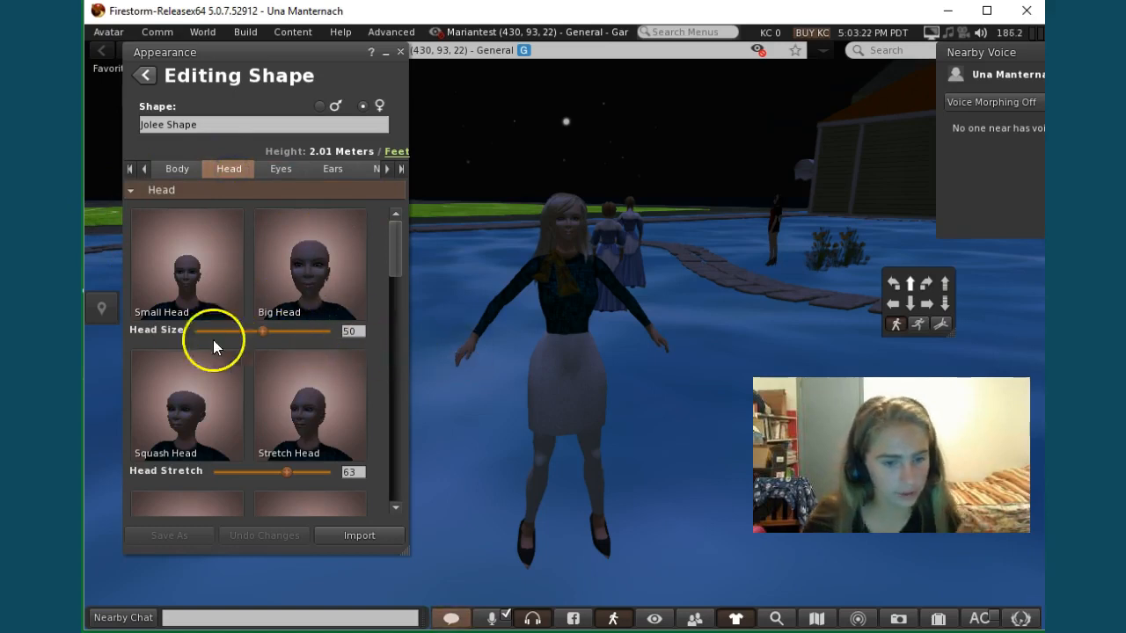
left_click_drag(257, 331, 266, 330)
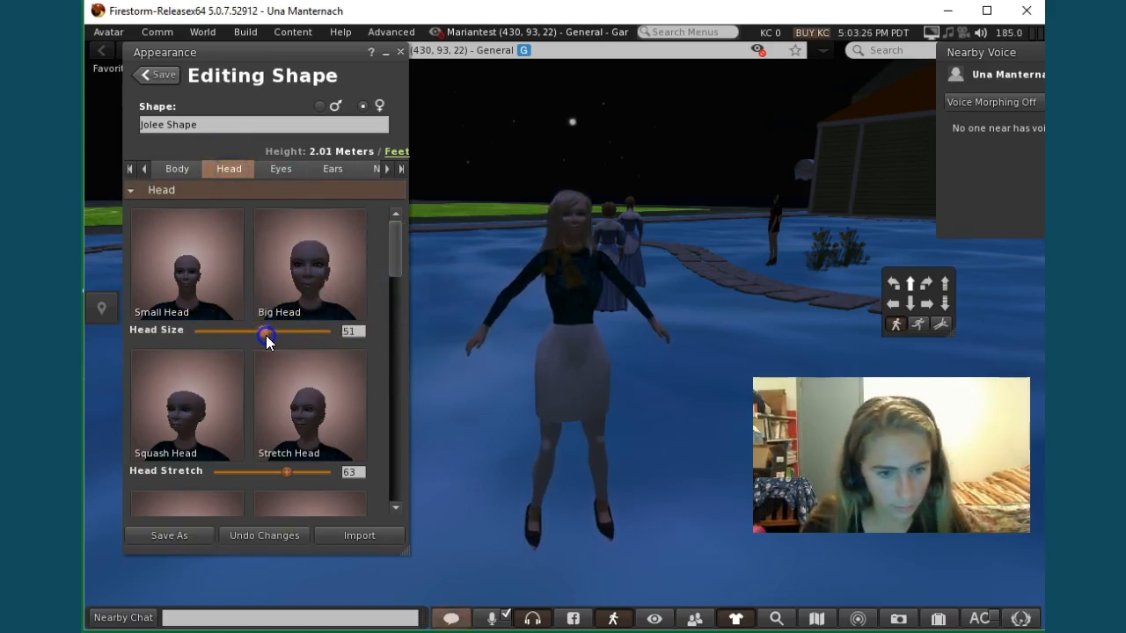
left_click_drag(263, 332, 271, 333)
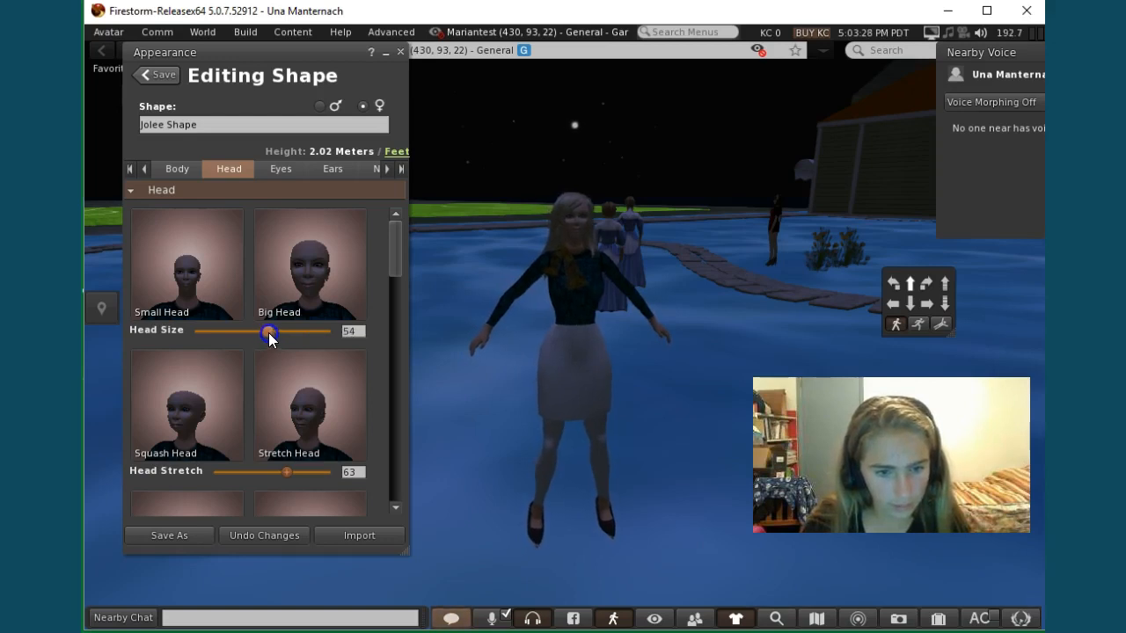
left_click_drag(269, 331, 262, 332)
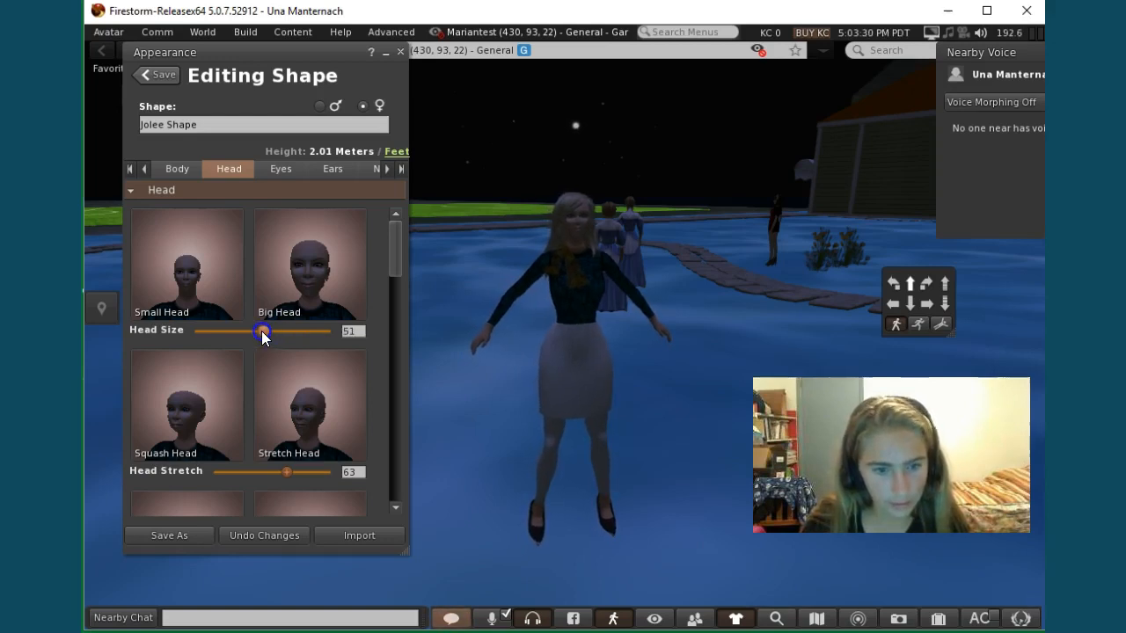
left_click_drag(260, 332, 271, 331)
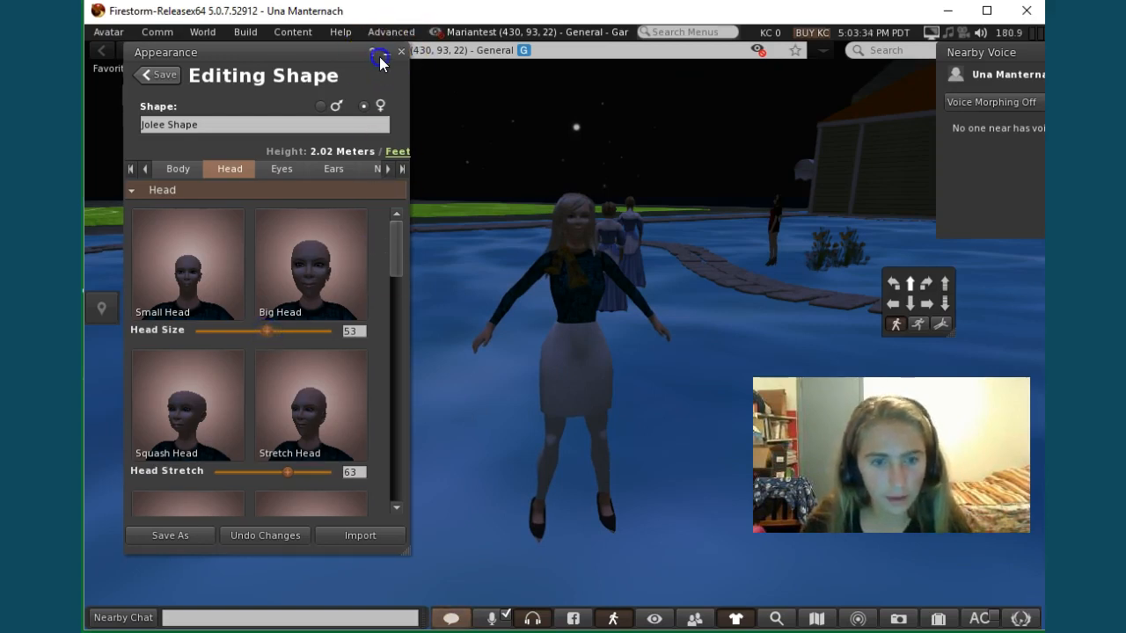
Minimize and then close the Appearance floater, keeping the reshaped avatar
left_click(402, 51)
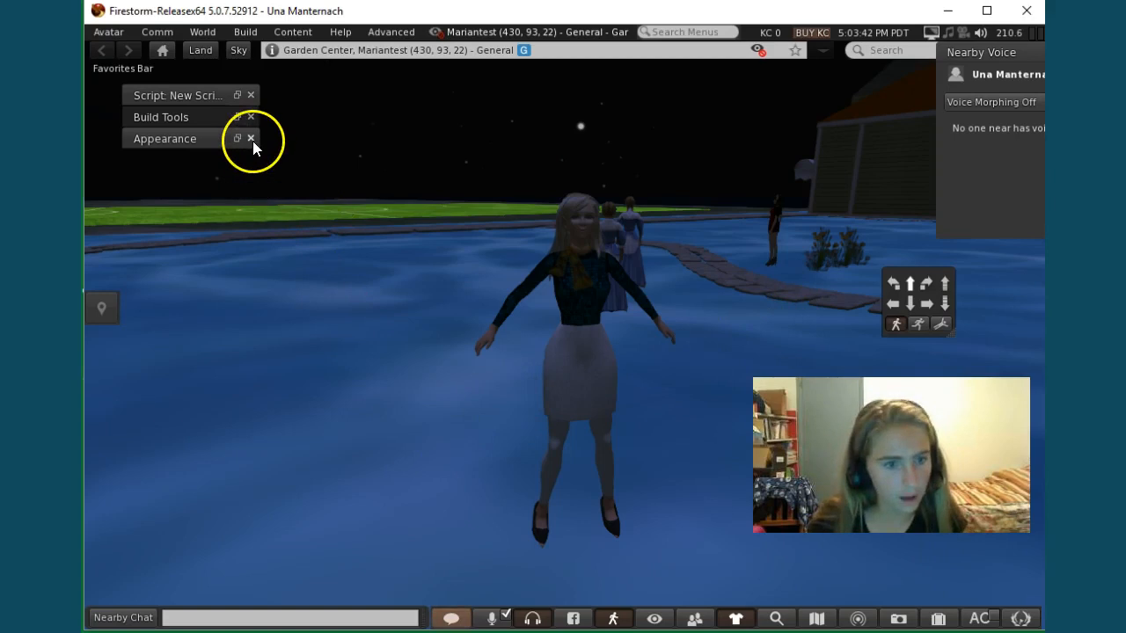
left_click(251, 139)
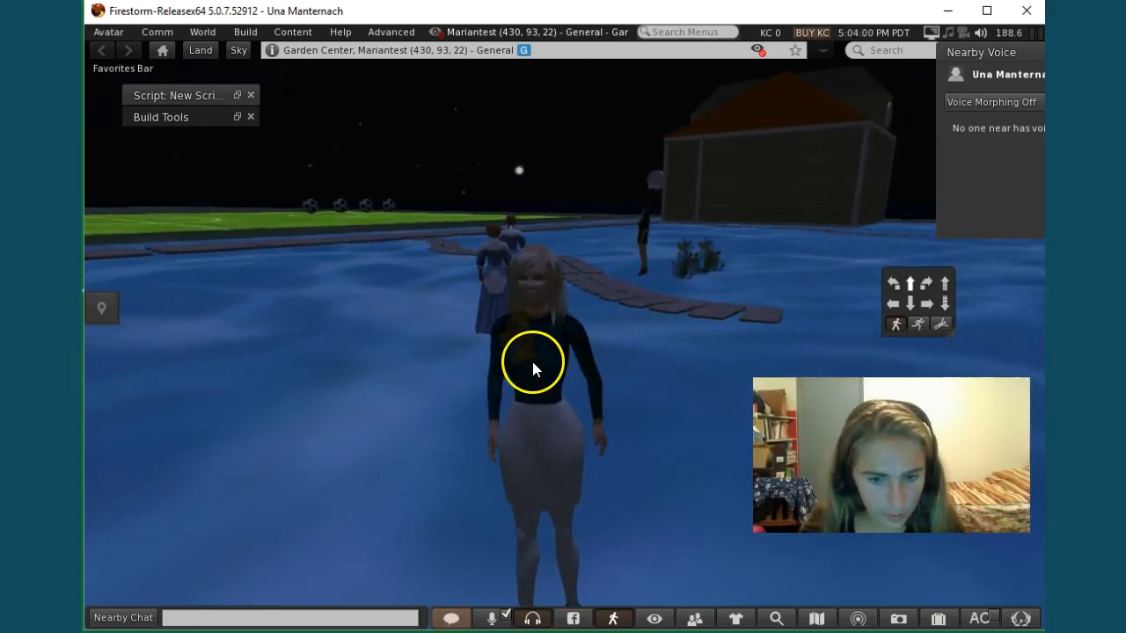
mouse_move(938, 617)
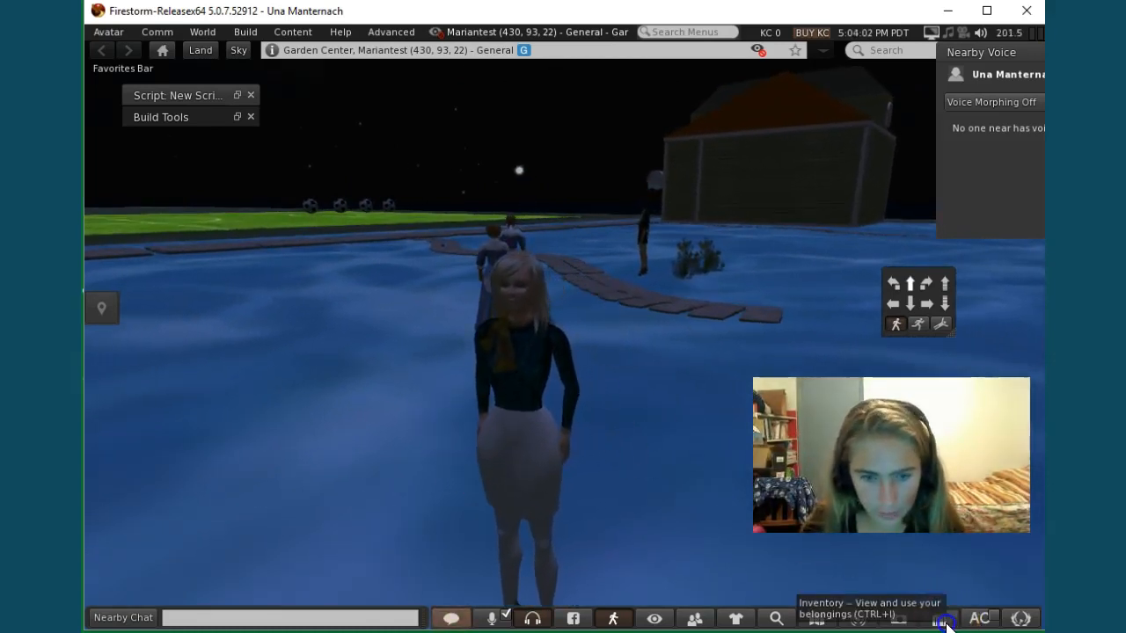
Show the inventory filtered to currently worn items
left_click(938, 617)
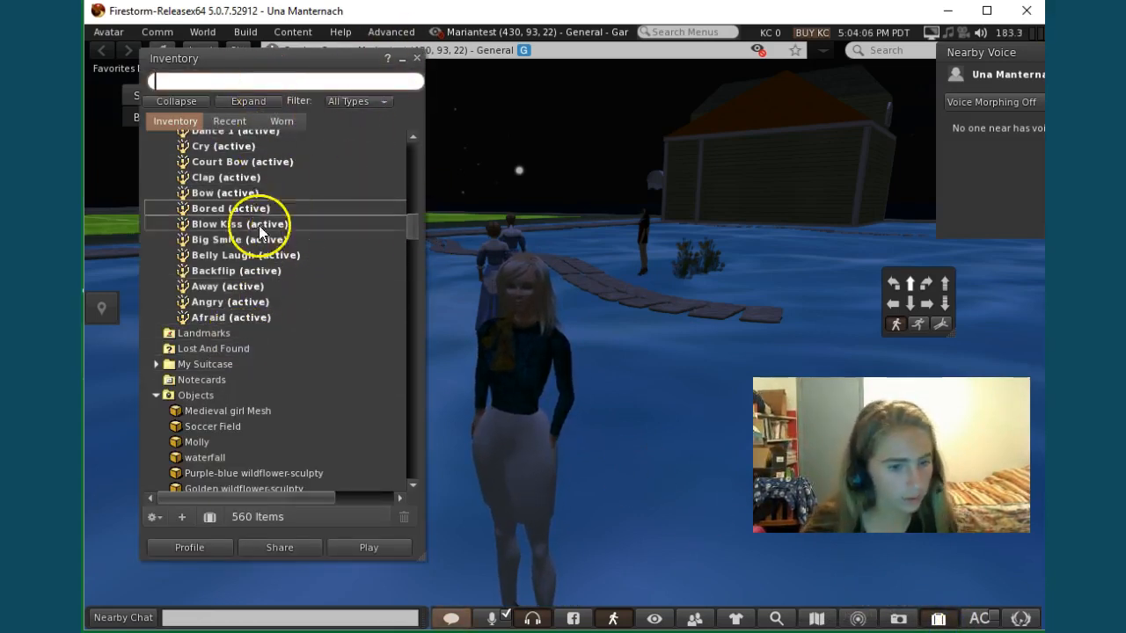
left_click(281, 121)
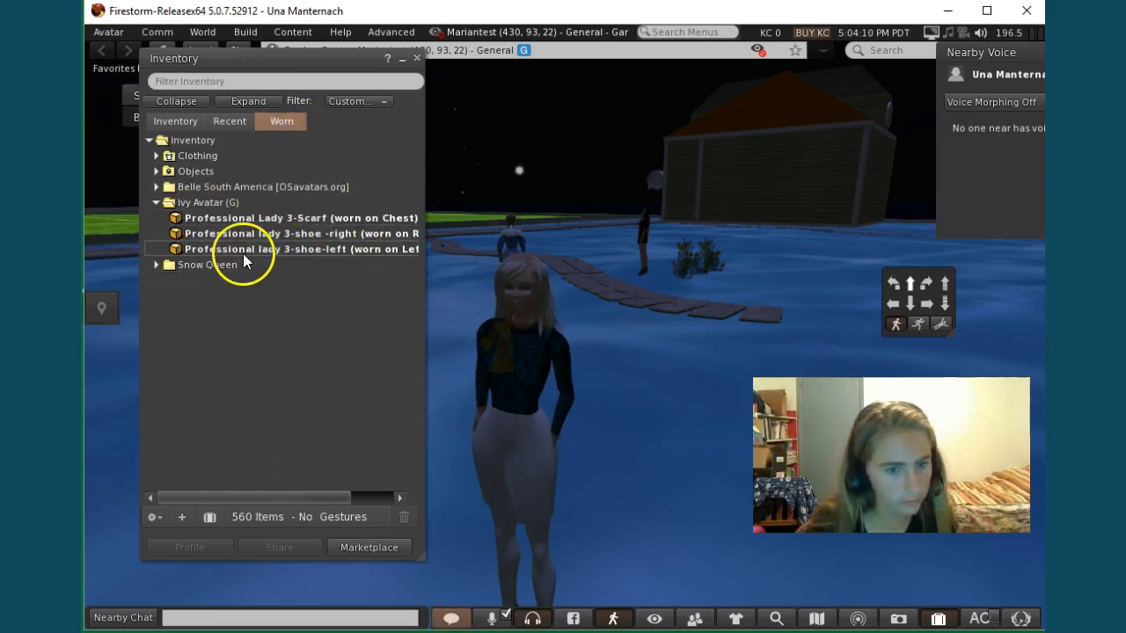
left_click(157, 264)
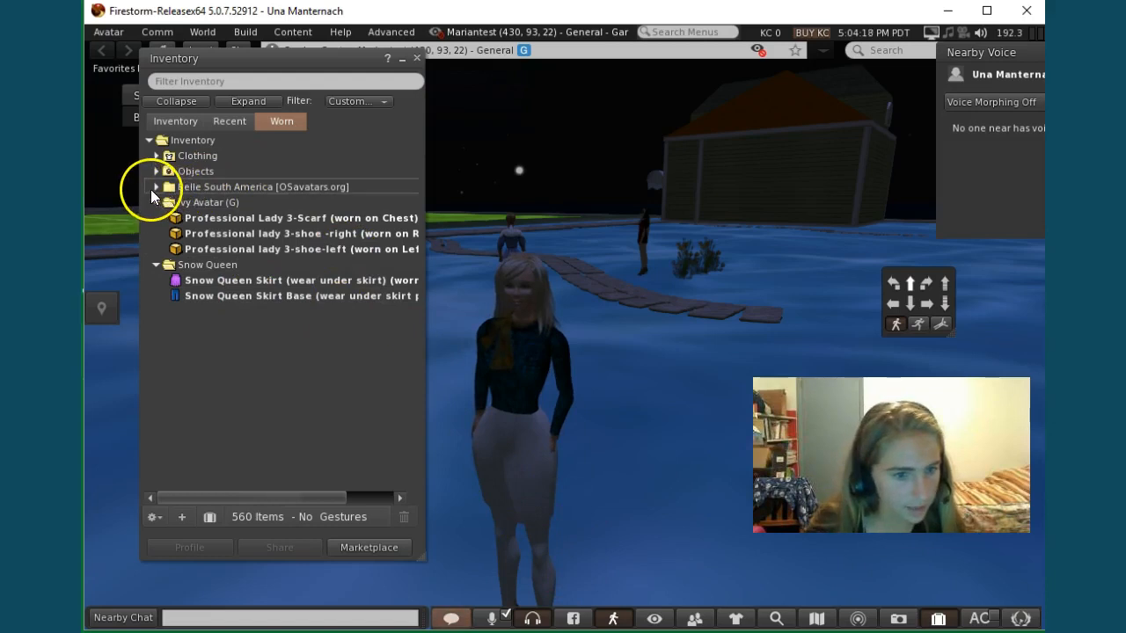
Expand and collapse the Belle South America folder to check its worn items
left_click(156, 186)
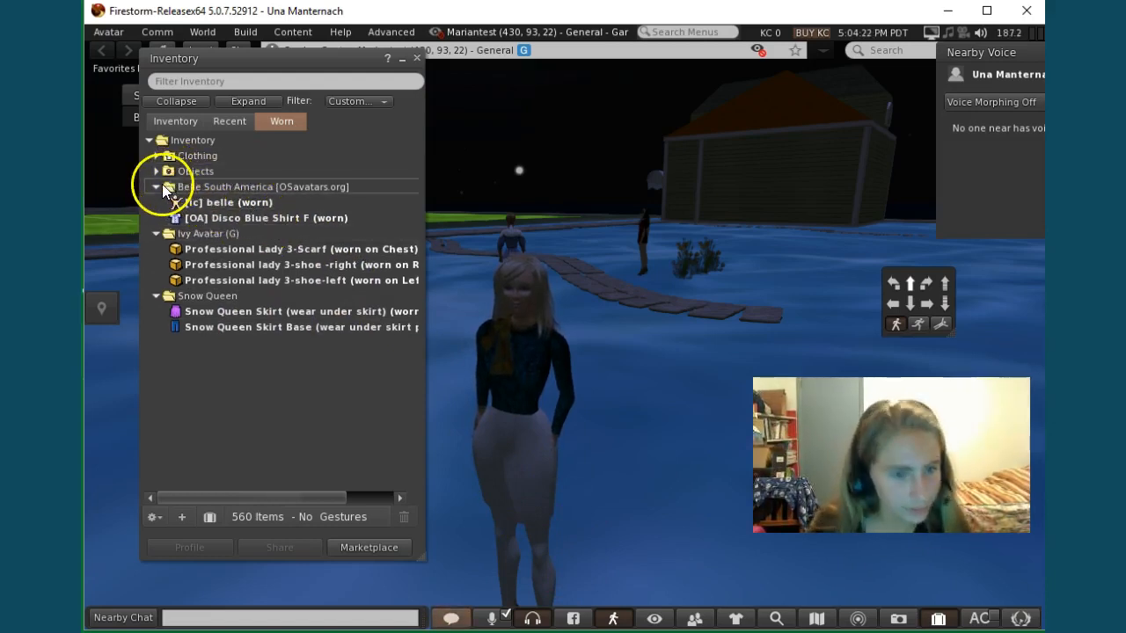
left_click(156, 186)
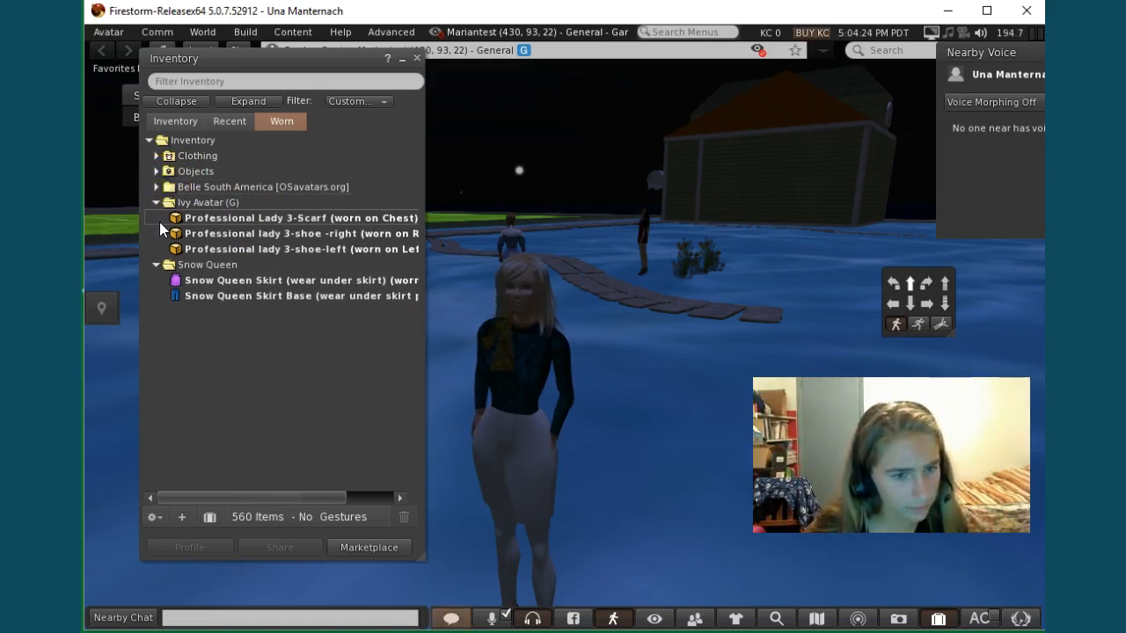
left_click(155, 202)
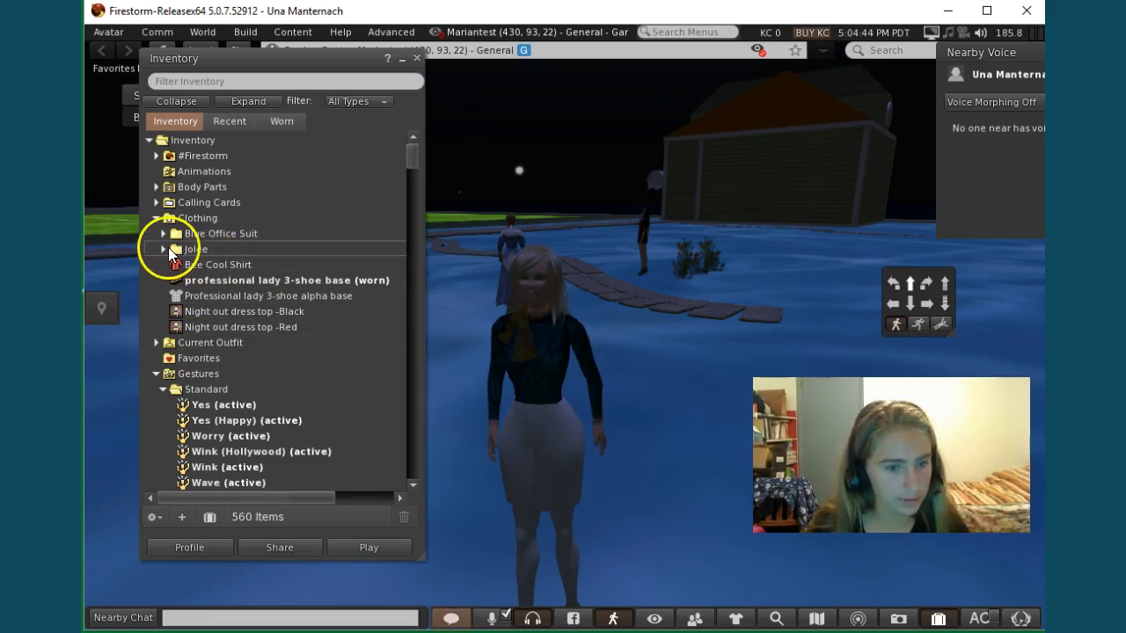
Expand Clothing > Blue Office Suit and wear the Blue Office Suit - Jacket
left_click(163, 249)
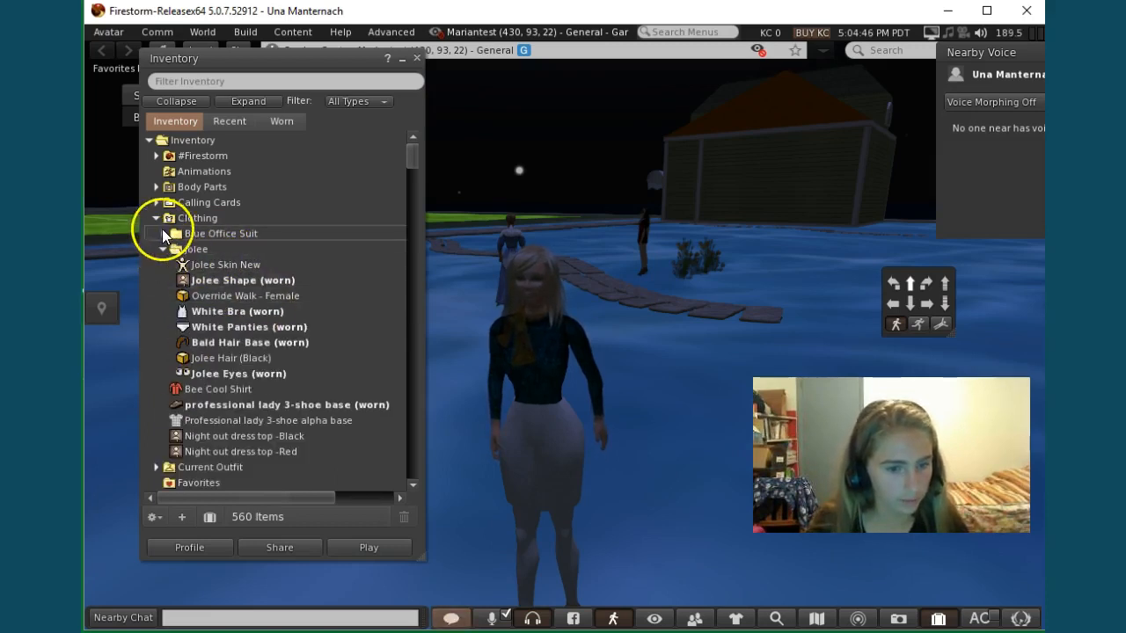
left_click(195, 249)
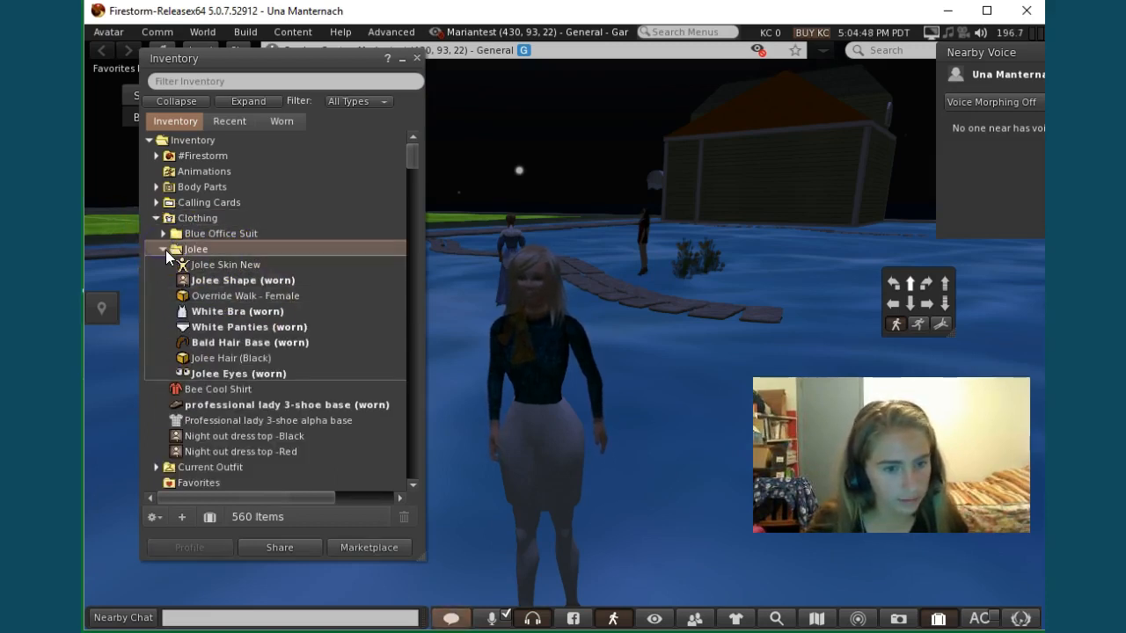
left_click(161, 233)
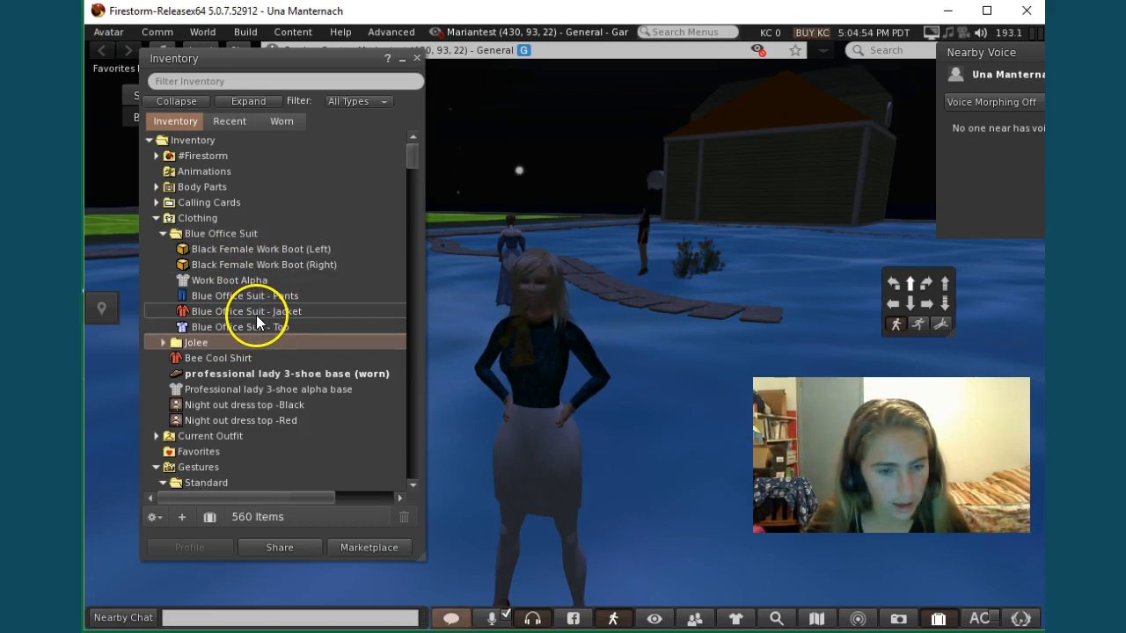
left_click(248, 311)
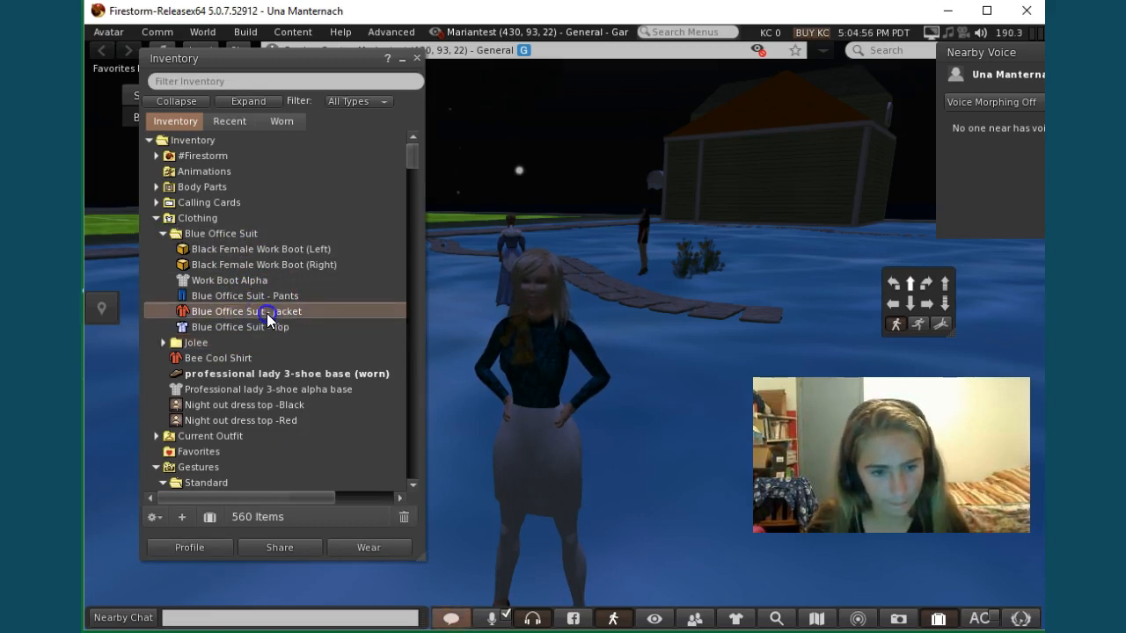
double_click(250, 312)
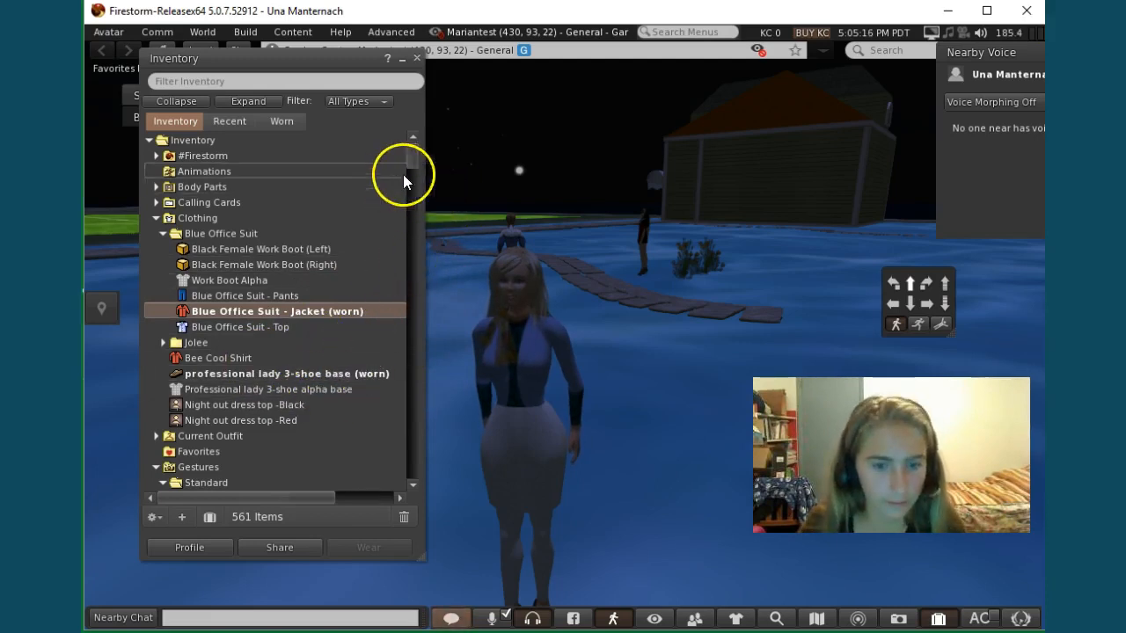
scroll("down", 3)
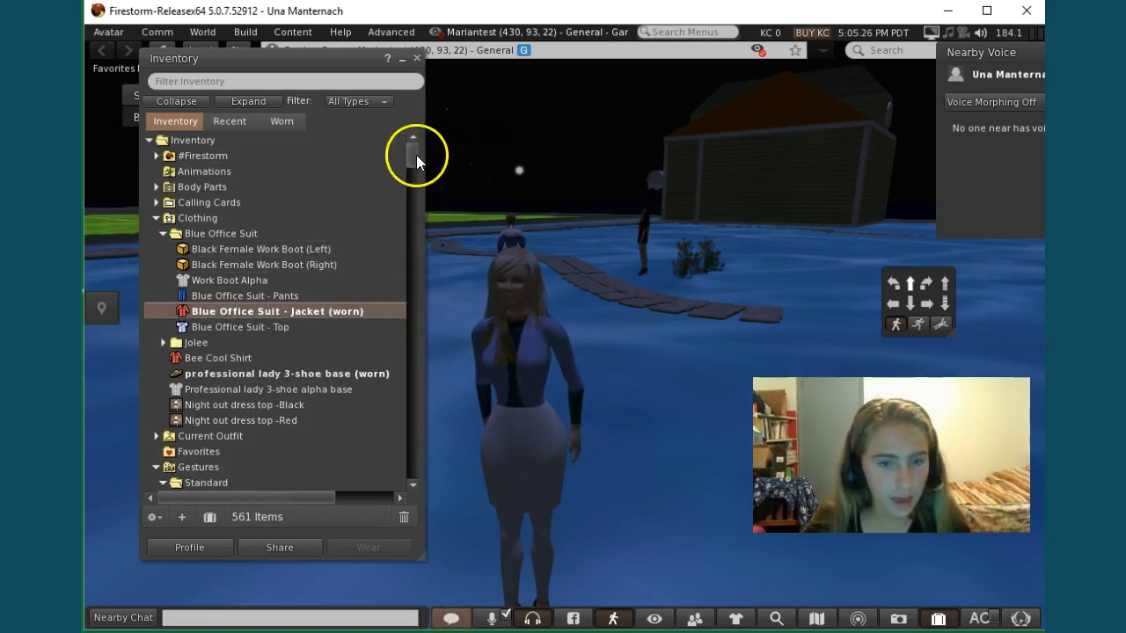
Expand Gestures > Standard and open the Wave (active) gesture window
scroll("down", 3)
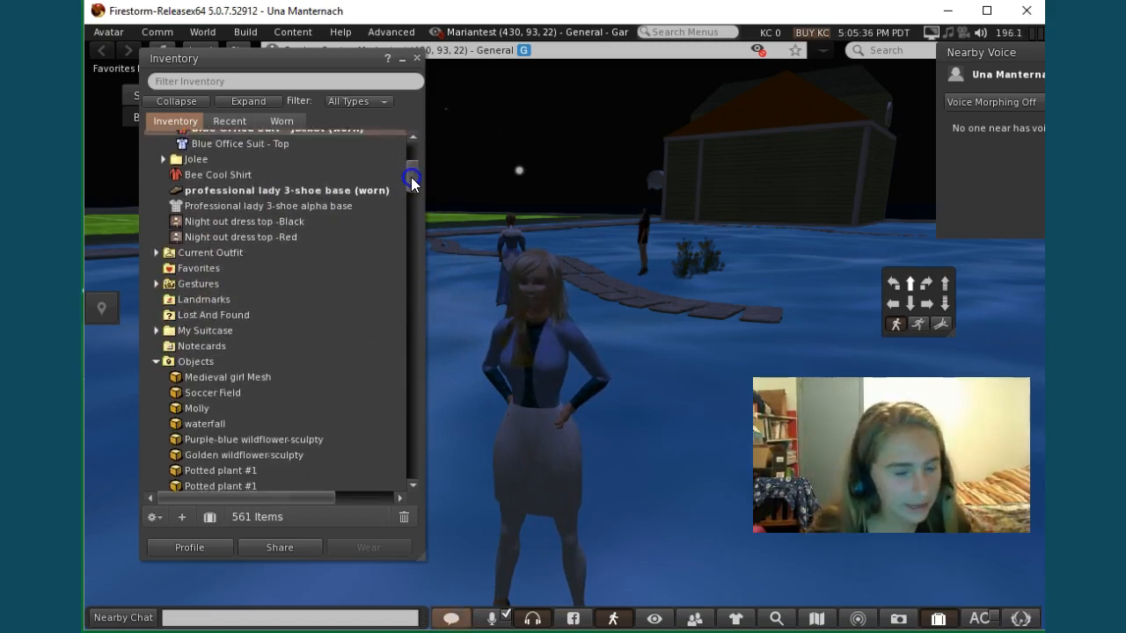
scroll("up", 3)
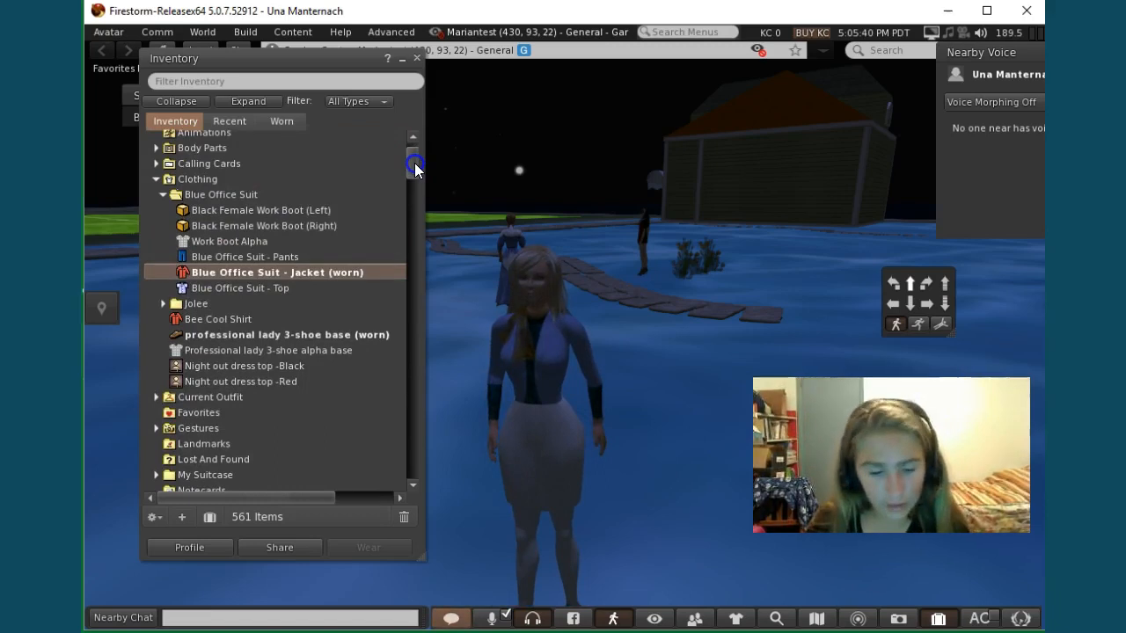
scroll("down", 3)
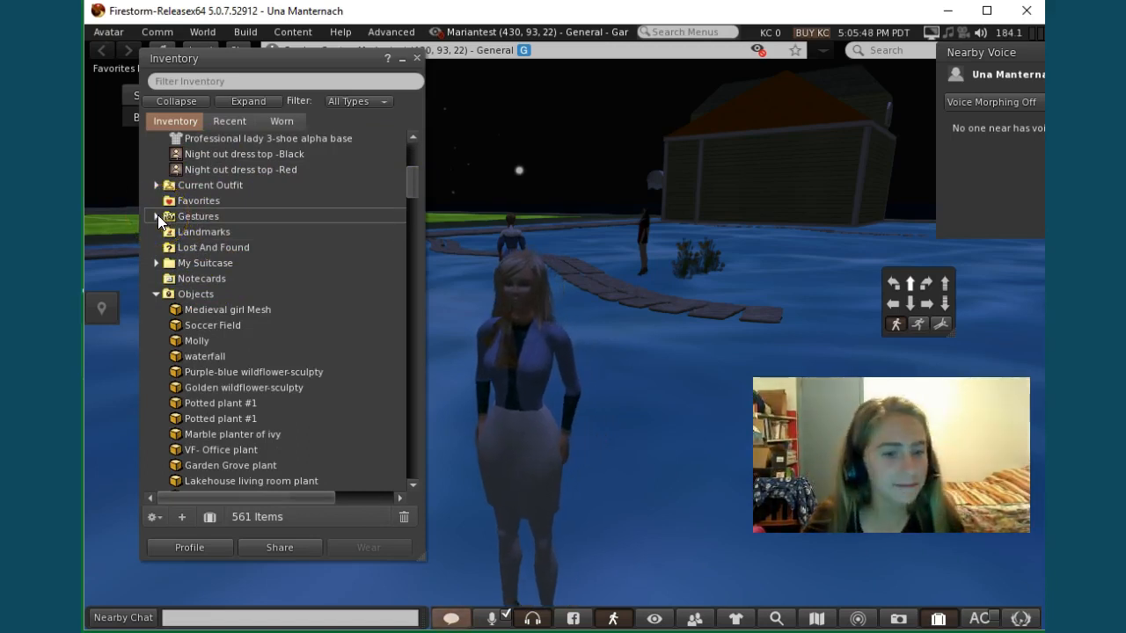
left_click(157, 217)
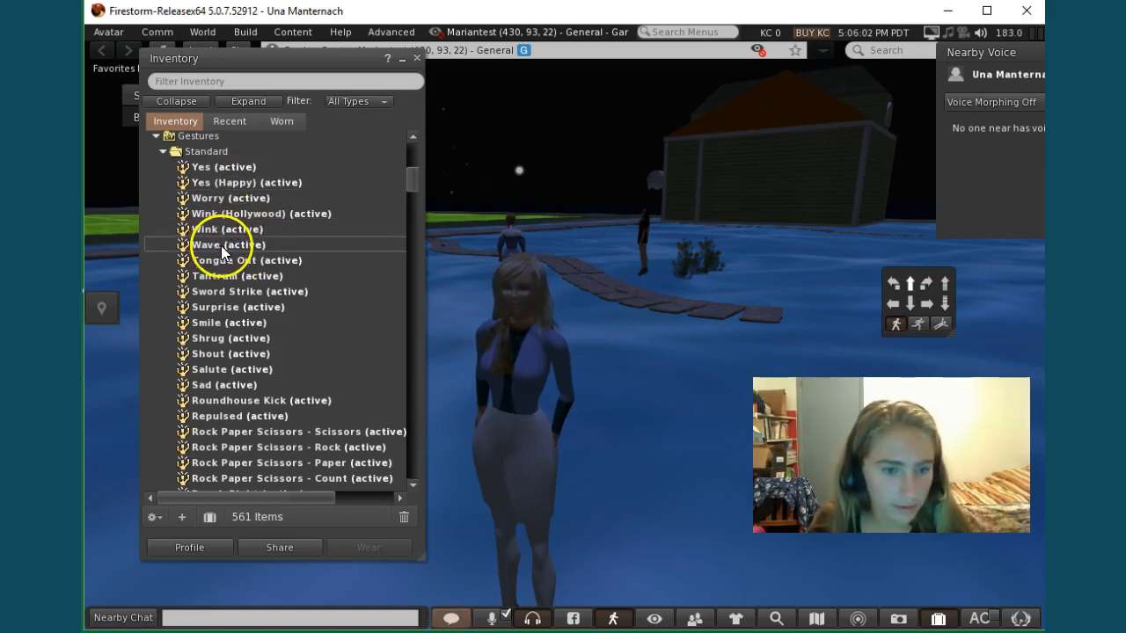
double_click(227, 244)
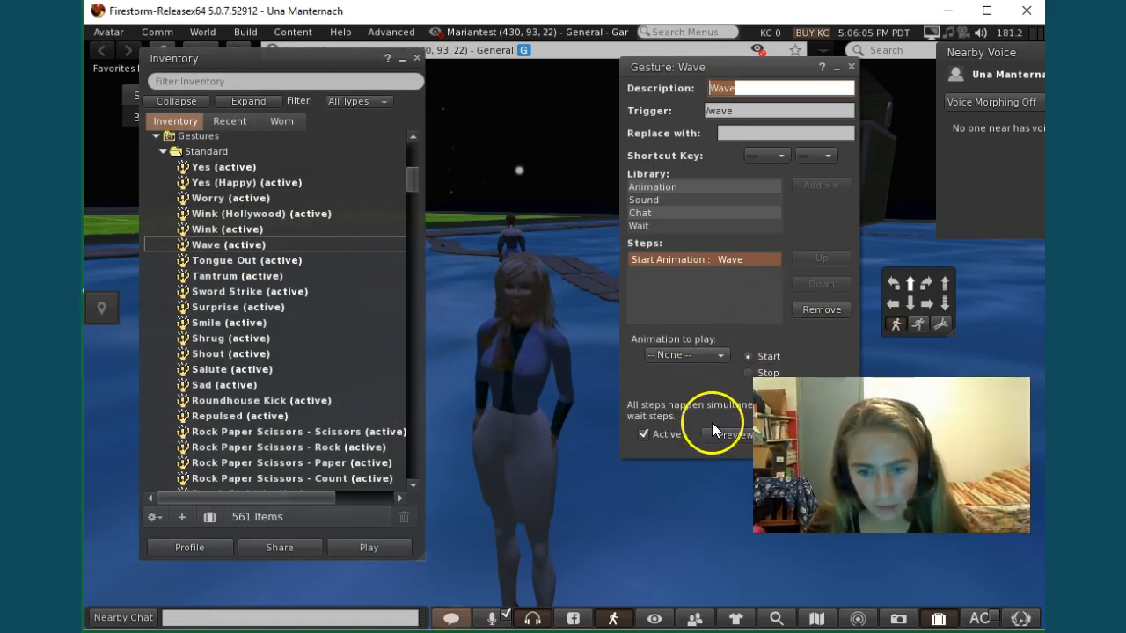
Preview the Wave gesture on the avatar and dismiss its editor
left_click(733, 435)
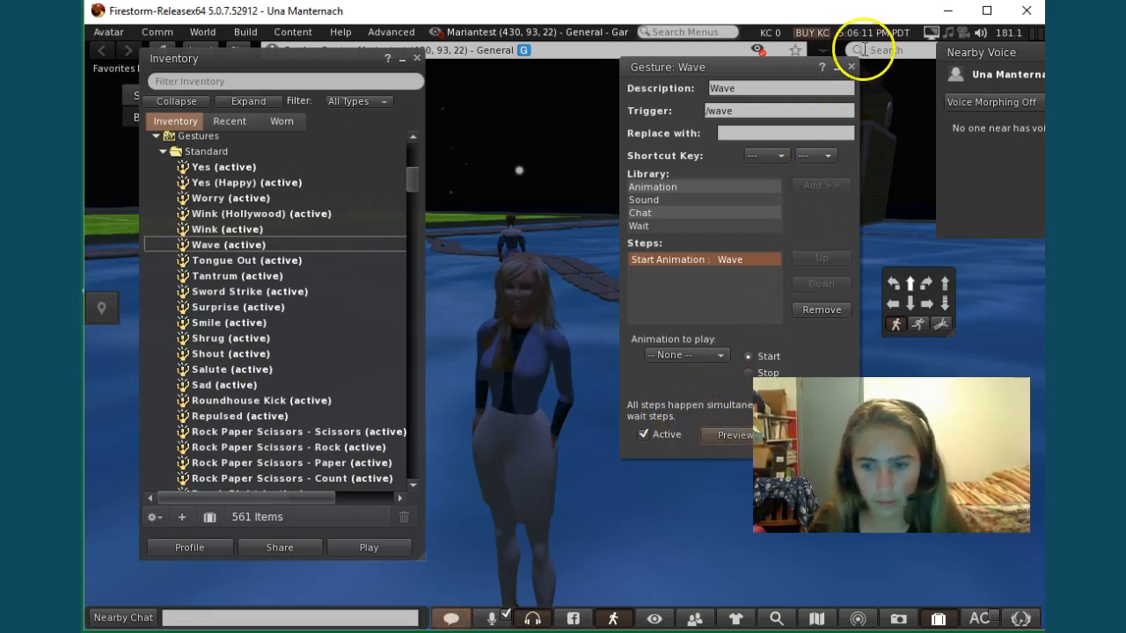
left_click(849, 67)
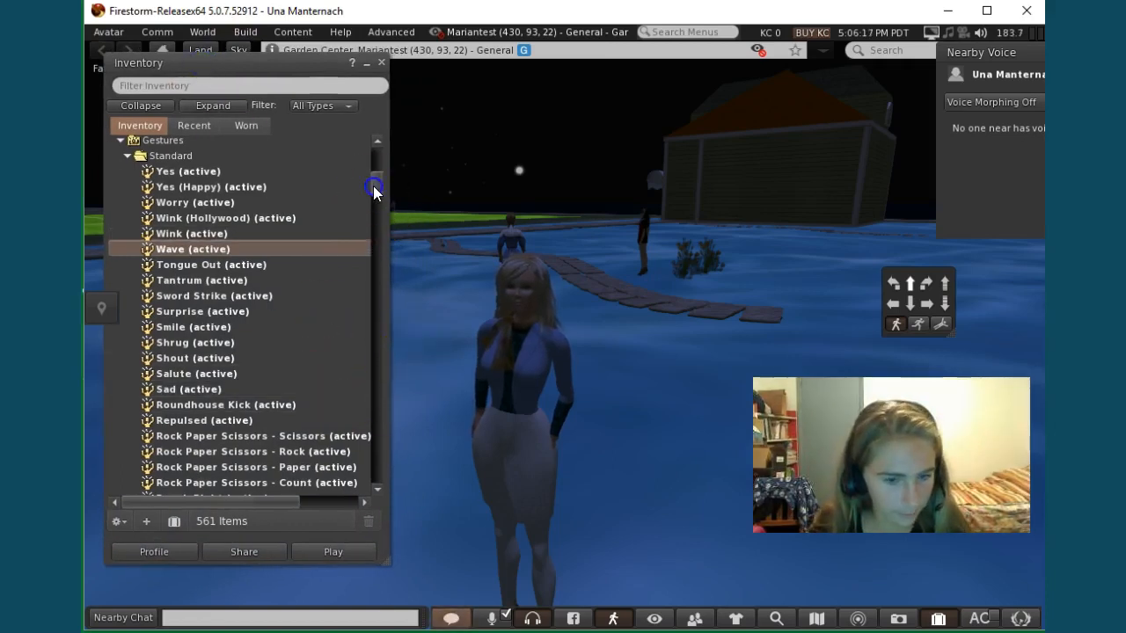
Preview the Dance 5 gesture from the Standard gestures list
scroll("down", 3)
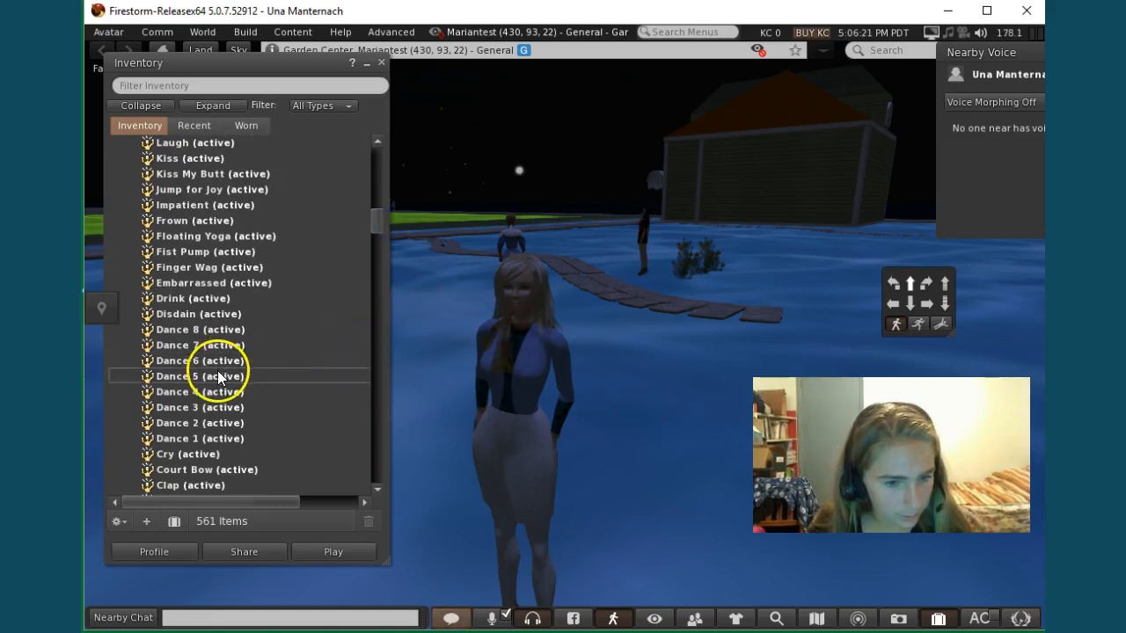
double_click(200, 375)
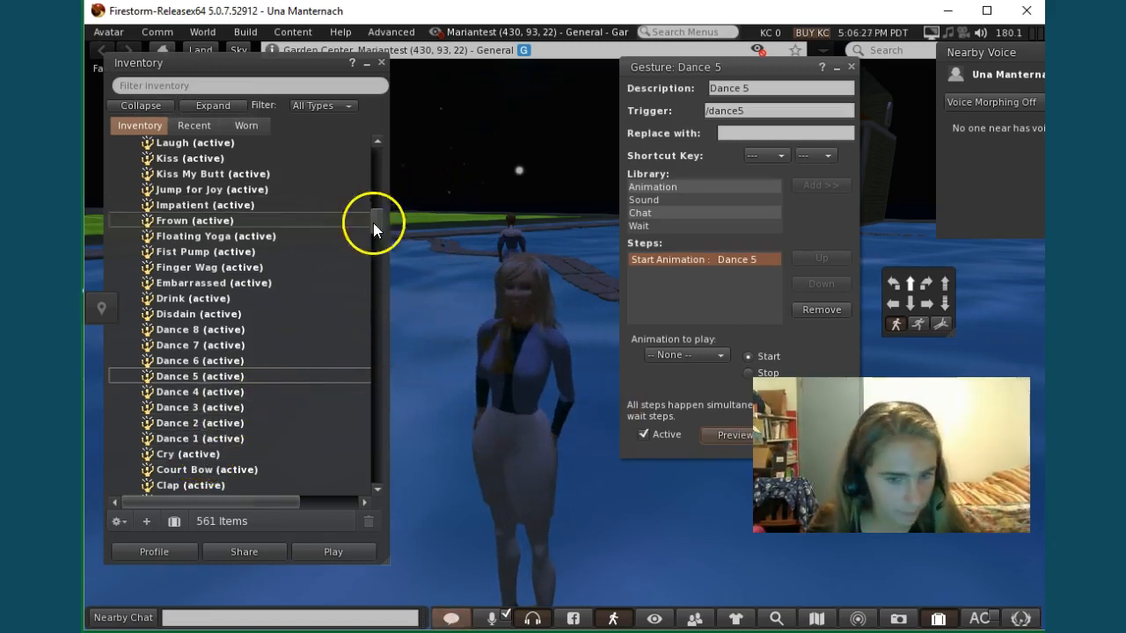
left_click(187, 454)
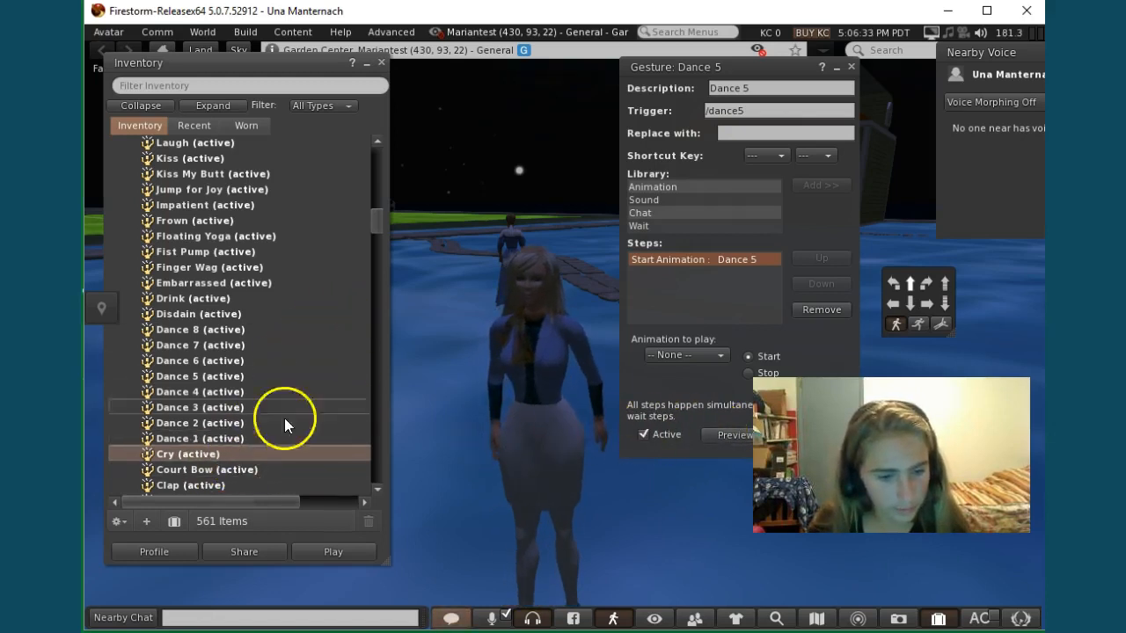
Make the avatar perform the Backflip gesture, then minimize the Inventory window
scroll("down", 3)
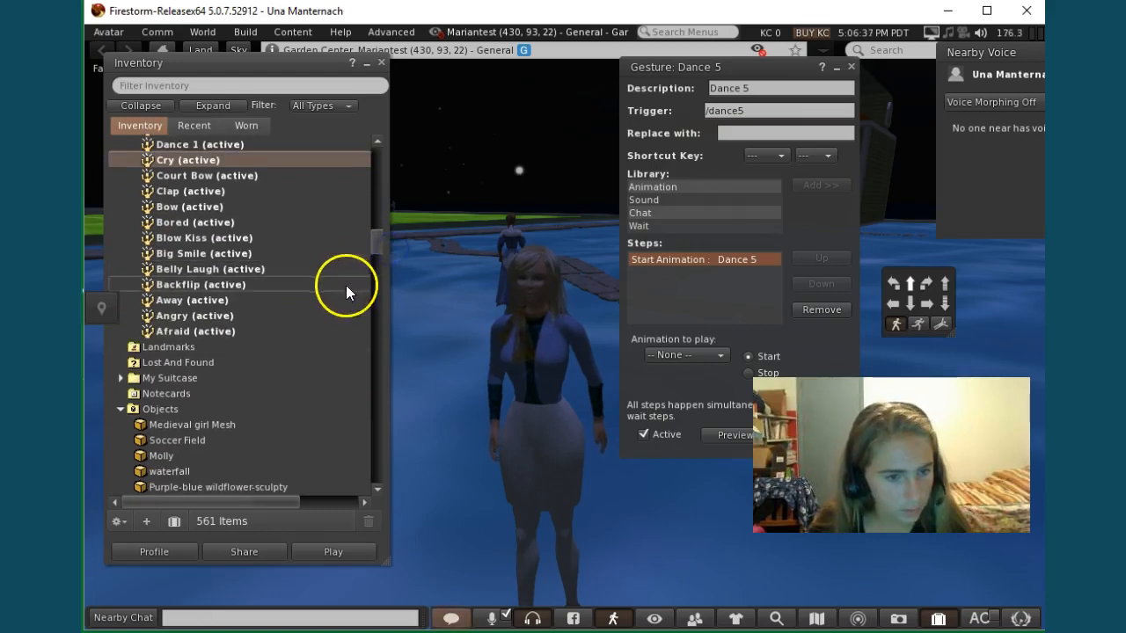
double_click(201, 284)
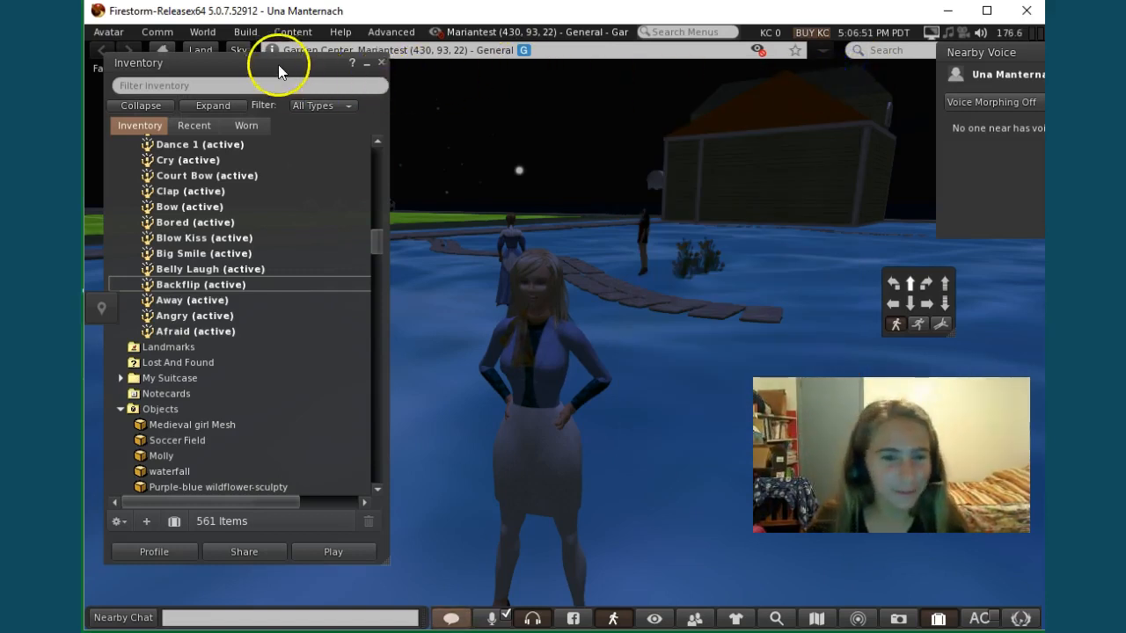
left_click(381, 62)
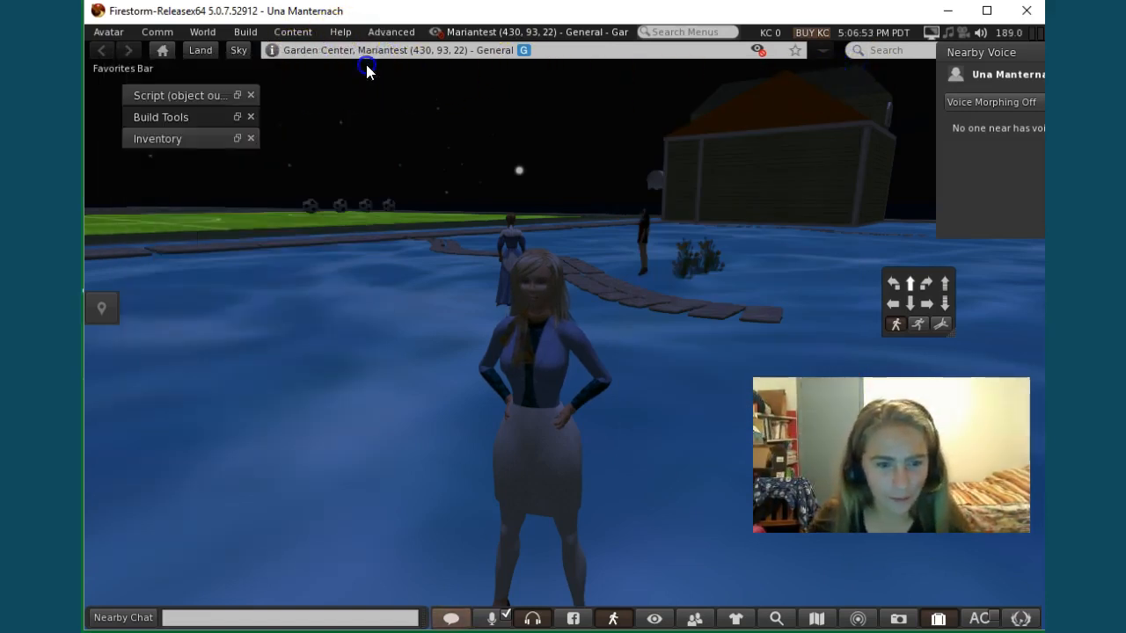